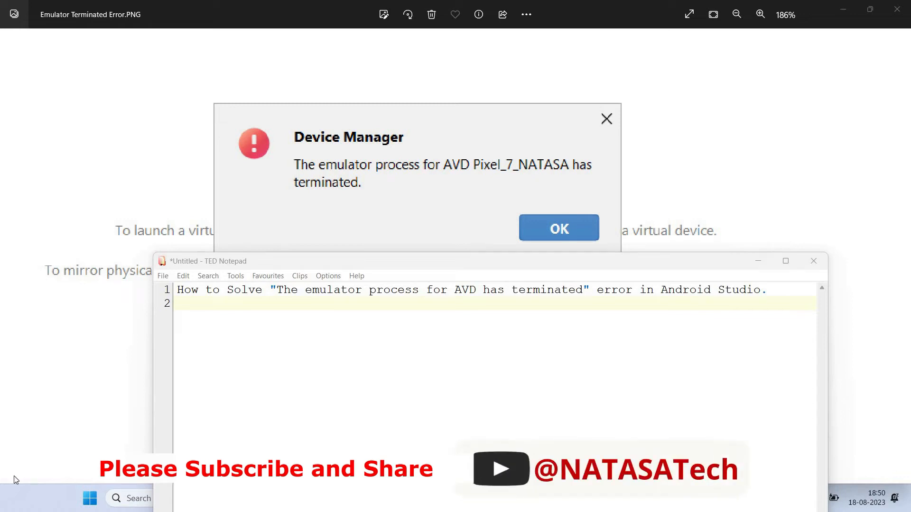
pyautogui.moveTo(418, 307)
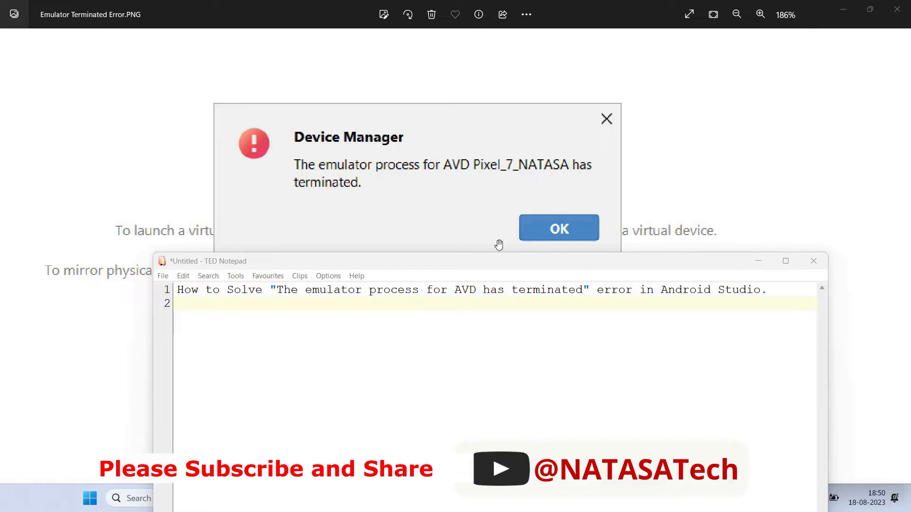
pyautogui.moveTo(761, 275)
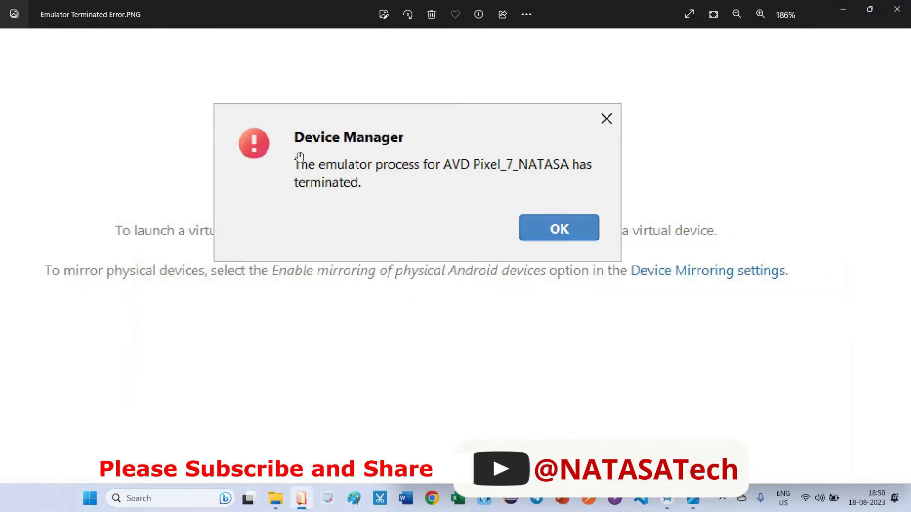
pyautogui.moveTo(425, 174)
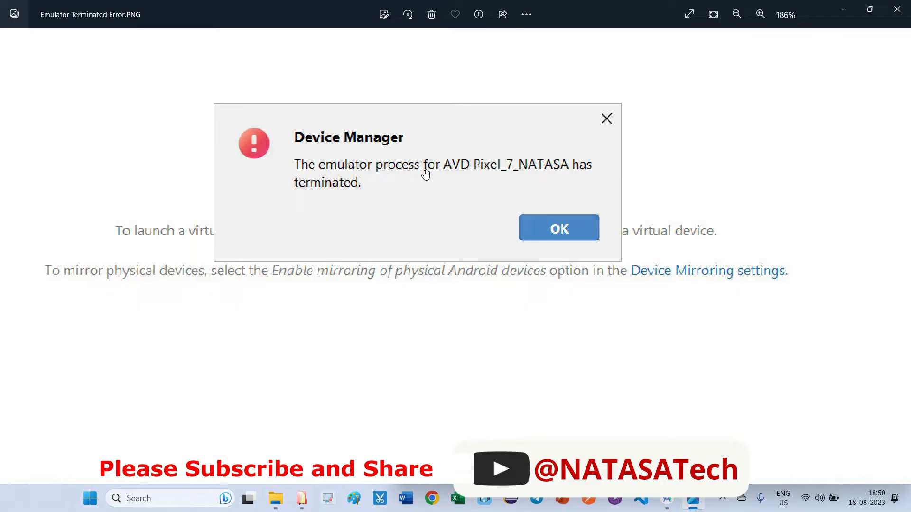
pyautogui.moveTo(549, 200)
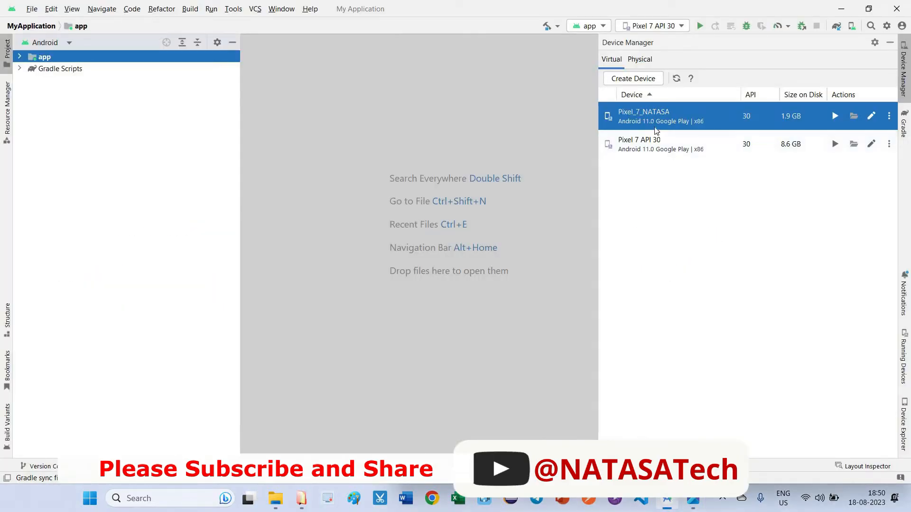
pyautogui.moveTo(676, 213)
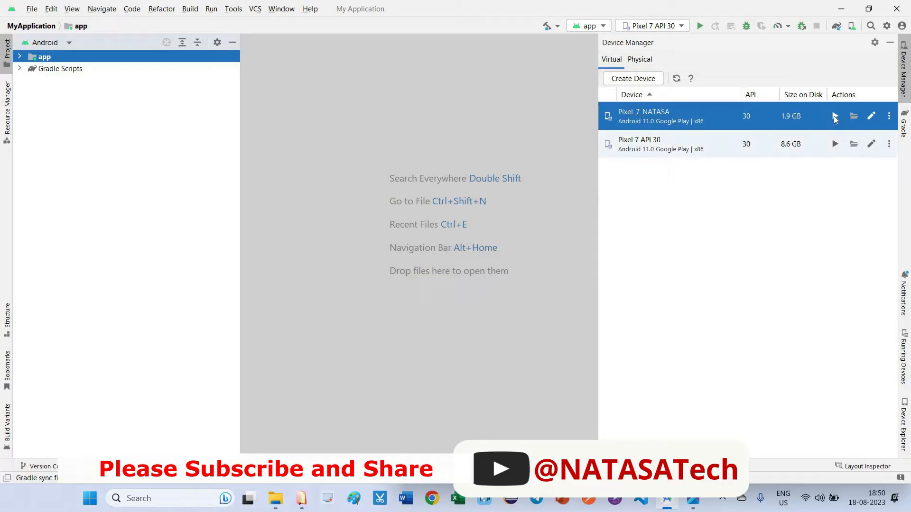
pyautogui.moveTo(834, 116)
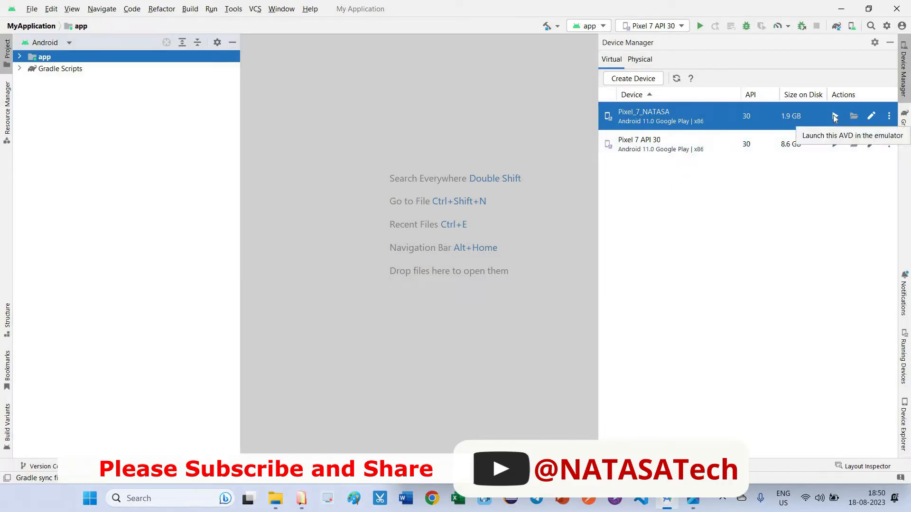
# - Launch Pixel_7_NATASA from Device Manager, triggering the 'emulator process has terminated' error
pyautogui.click(834, 116)
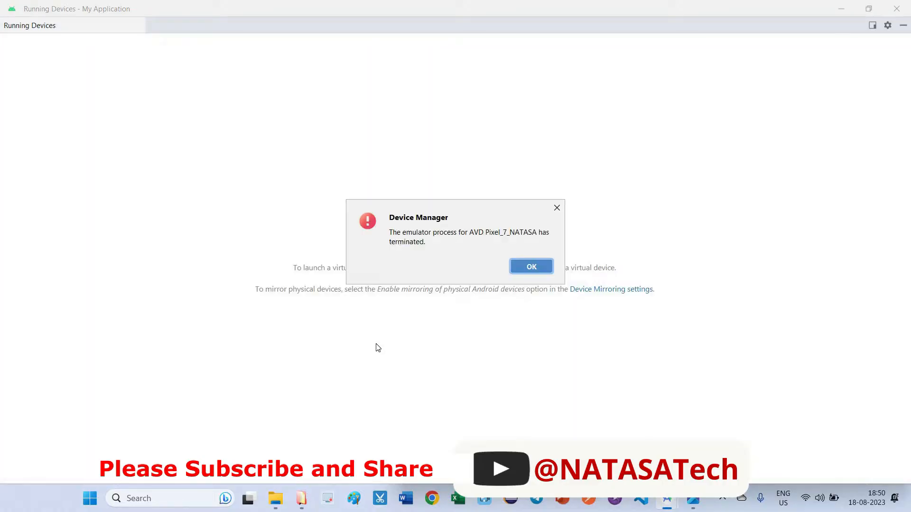
pyautogui.moveTo(380, 272)
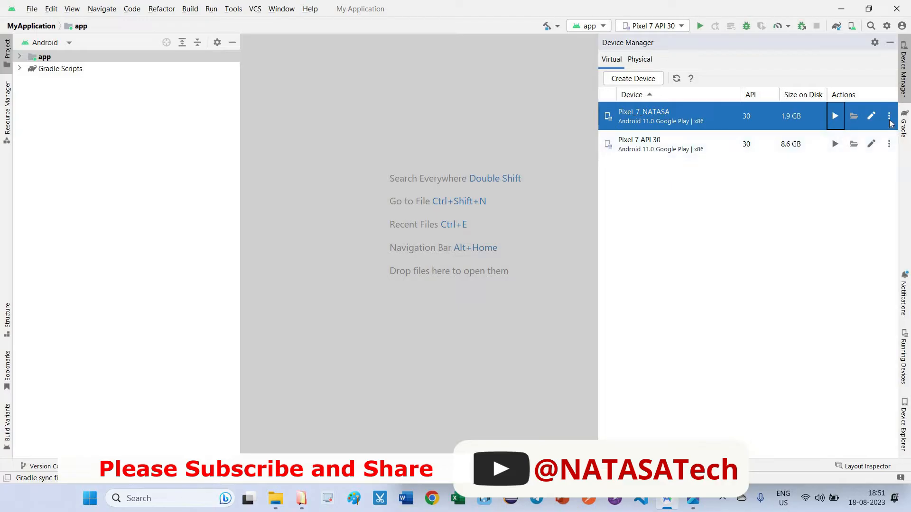
# - Wipe Pixel_7_NATASA's data, relaunch it, and dismiss the repeated termination error
pyautogui.click(888, 116)
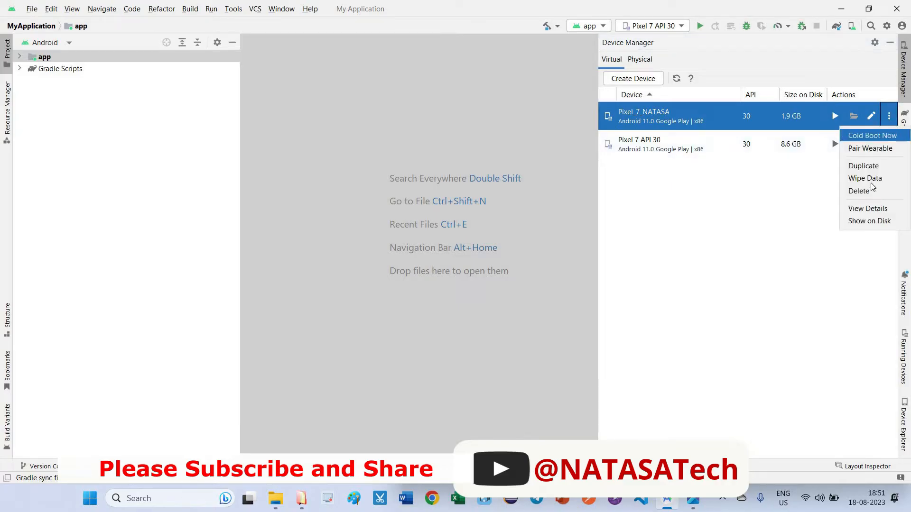
pyautogui.moveTo(865, 178)
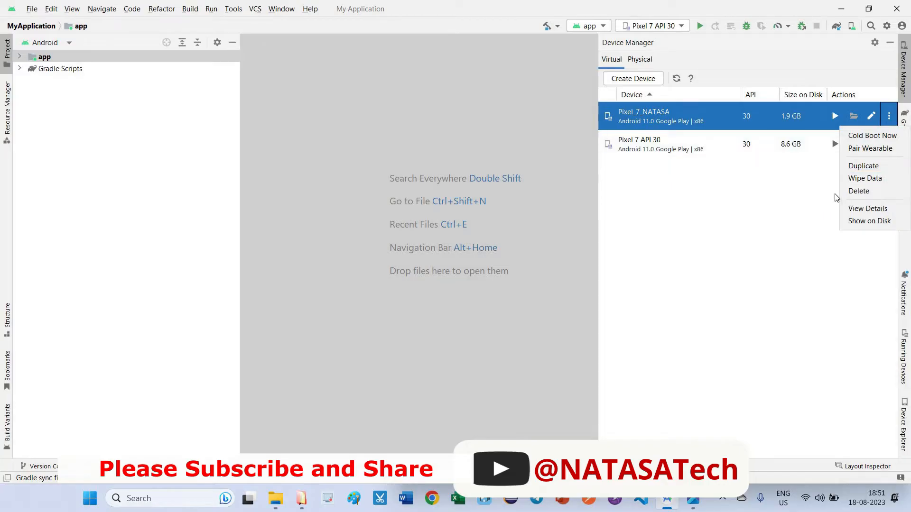
pyautogui.click(864, 179)
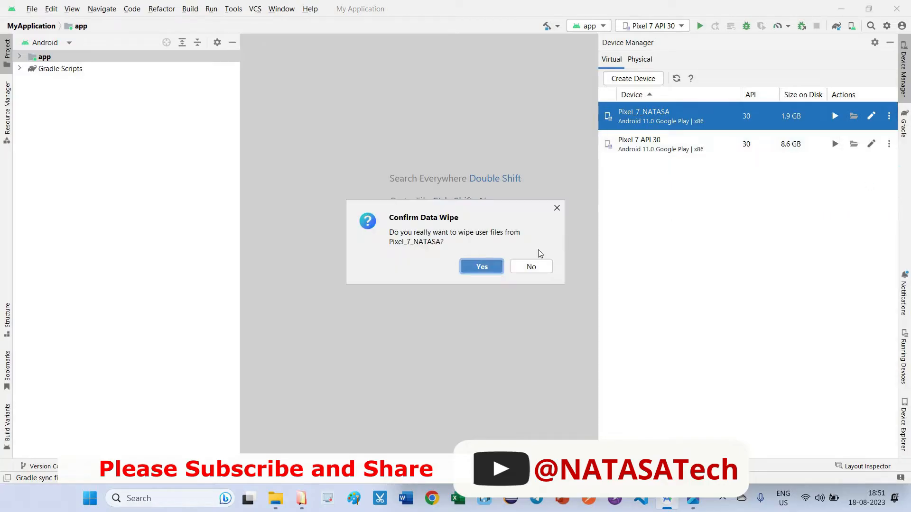
pyautogui.click(481, 266)
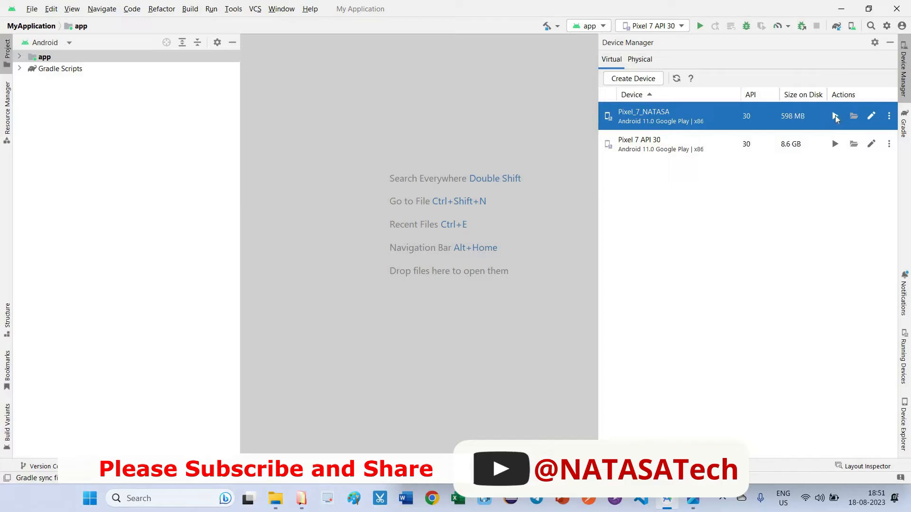
pyautogui.click(835, 116)
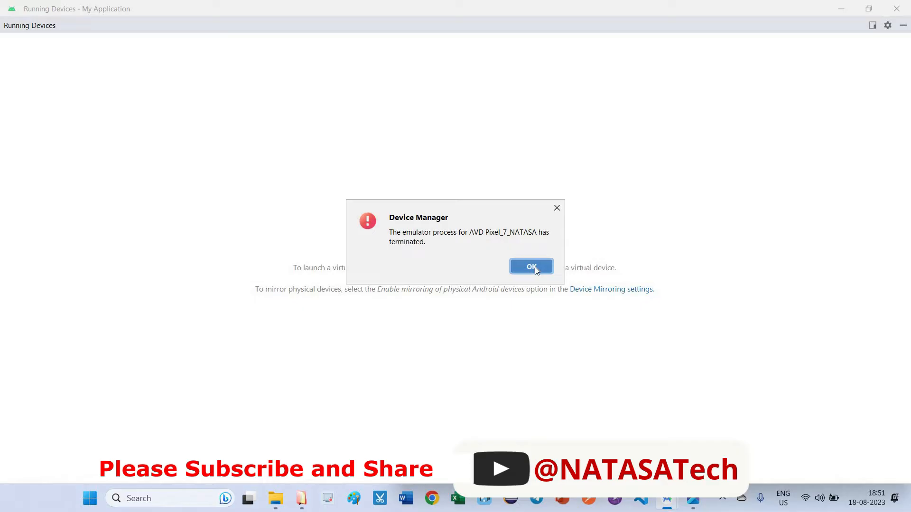
pyautogui.click(530, 267)
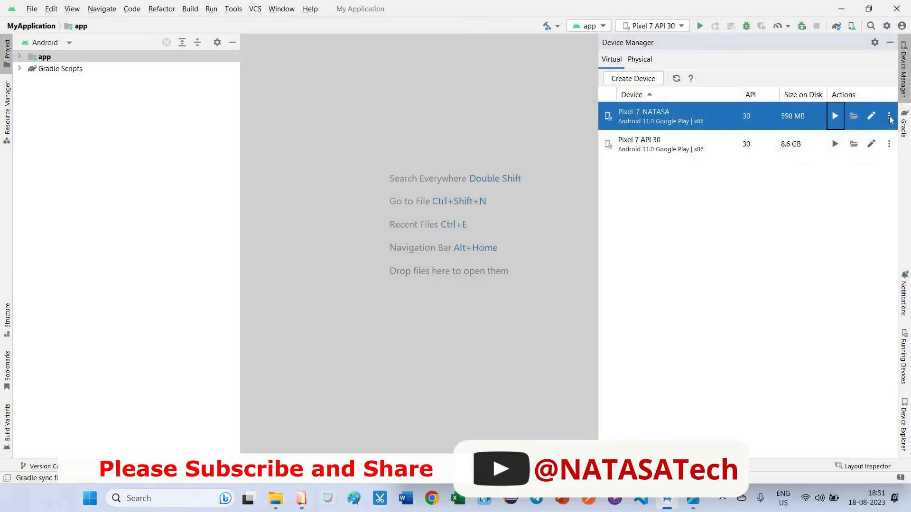
# - Cold boot Pixel_7_NATASA and dismiss the resulting emulator termination error
pyautogui.click(889, 116)
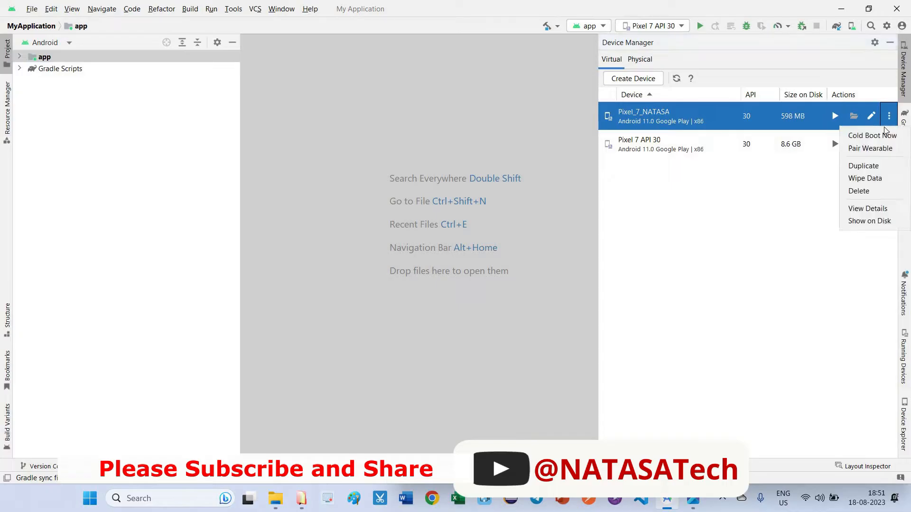
pyautogui.moveTo(872, 135)
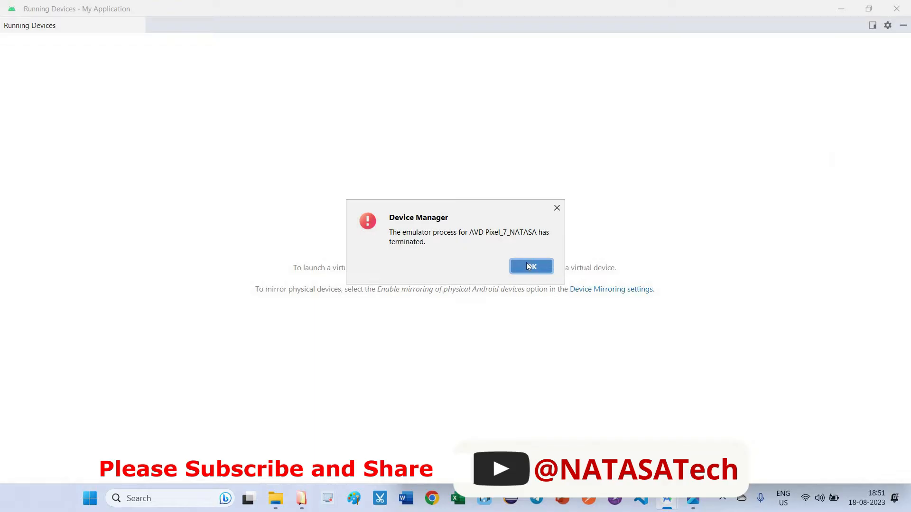
pyautogui.click(530, 266)
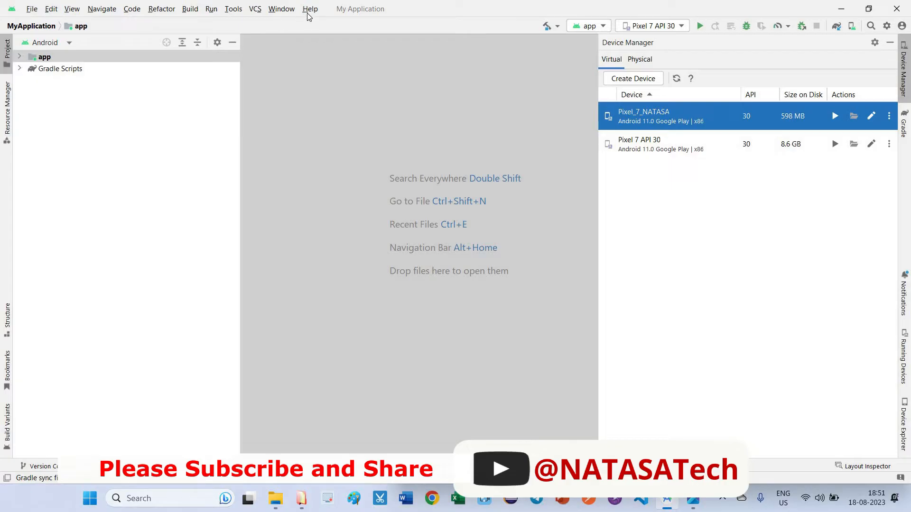
# - Open Android Studio's Help menu to reach Show Log in Explorer
pyautogui.click(310, 8)
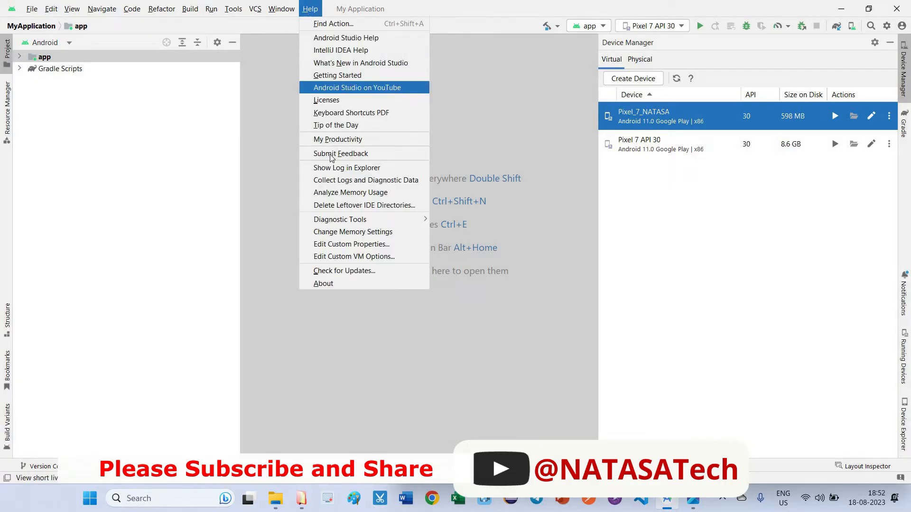
pyautogui.moveTo(346, 168)
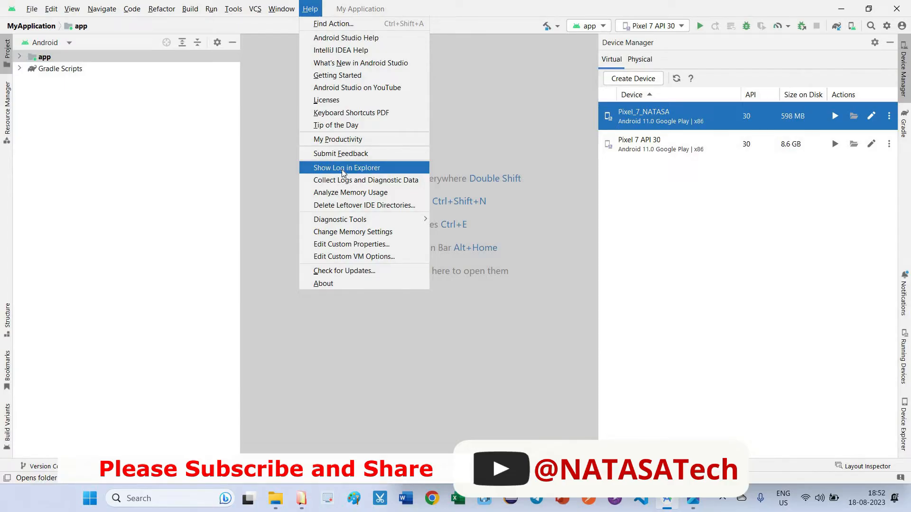
# - Show the IDE log folder in File Explorer and open the 'idea' log file
pyautogui.click(346, 167)
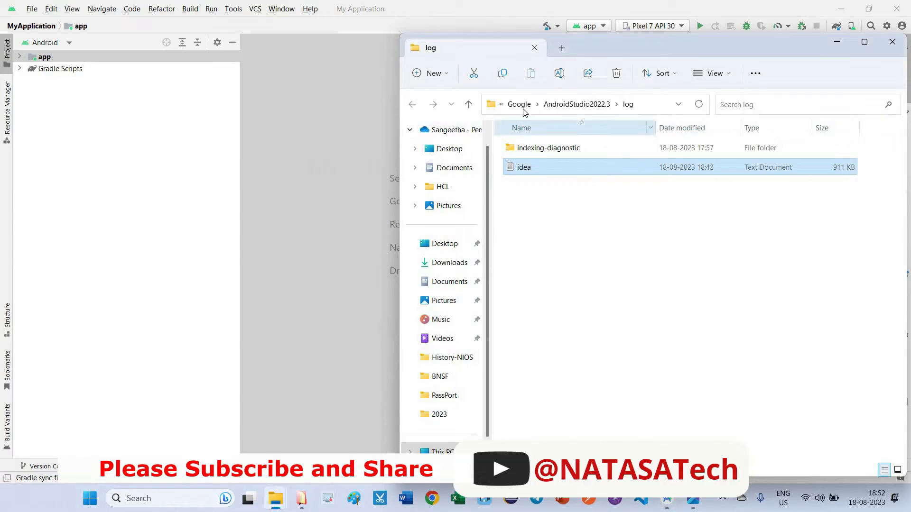
pyautogui.moveTo(587, 108)
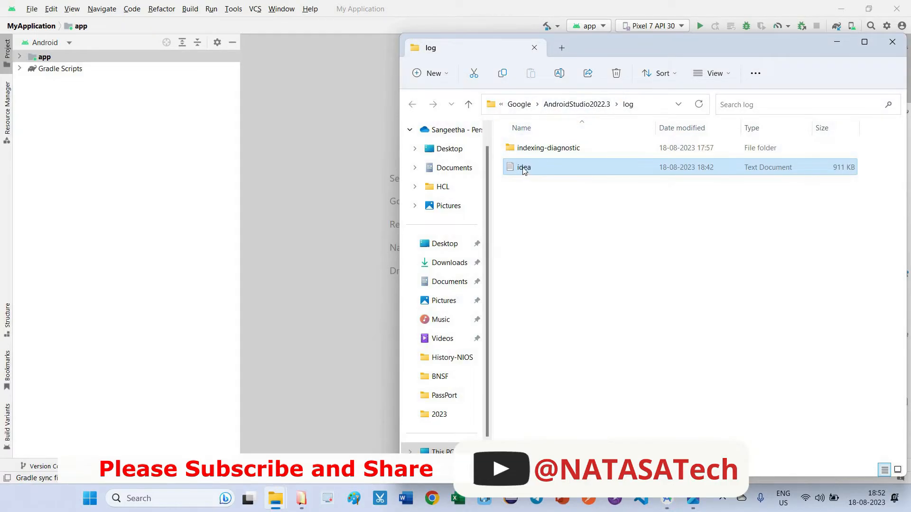
pyautogui.moveTo(523, 168)
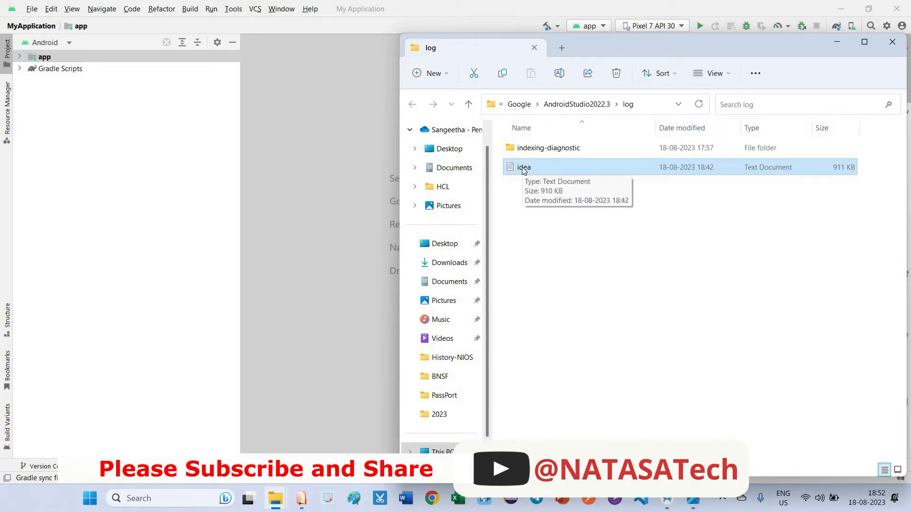
pyautogui.doubleClick(523, 168)
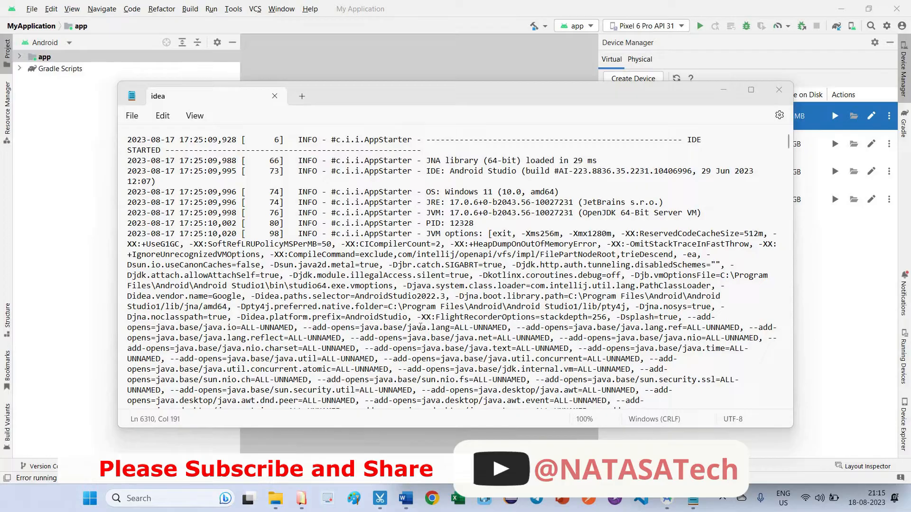
pyautogui.moveTo(594, 275)
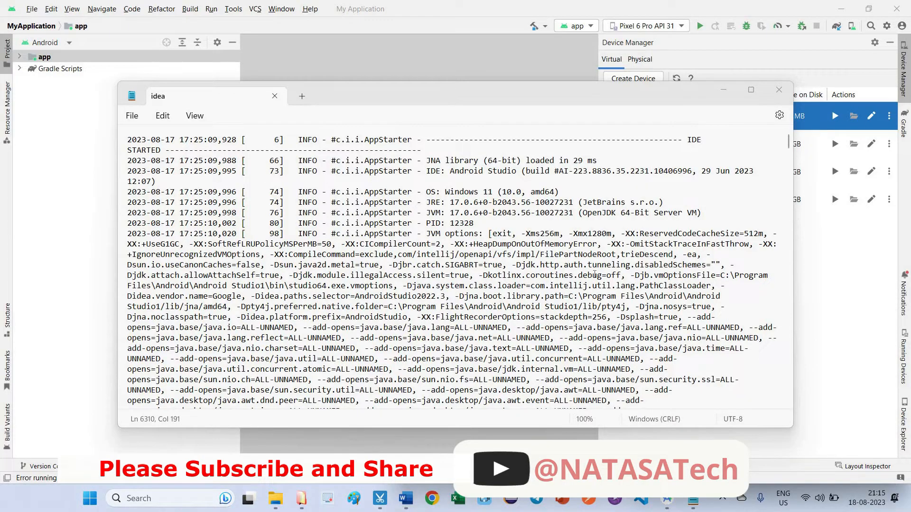
# - Scroll the idea log to the 'OpenGLES emulation failed to initialize' error, then minimize Notepad
pyautogui.scroll(-3)
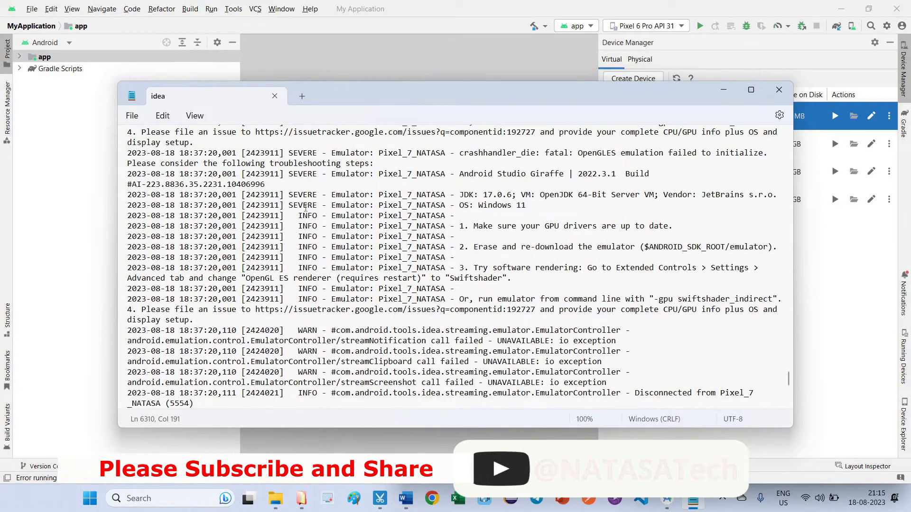
pyautogui.click(302, 216)
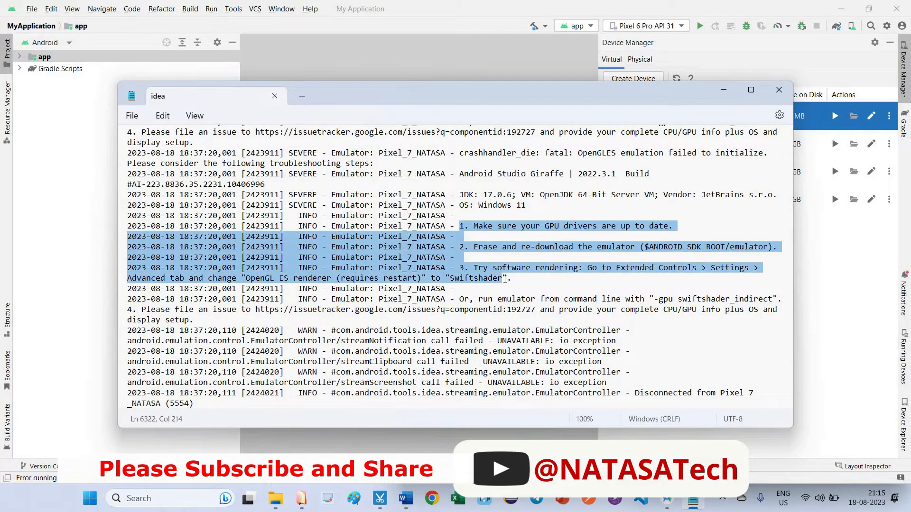
pyautogui.scroll(-3)
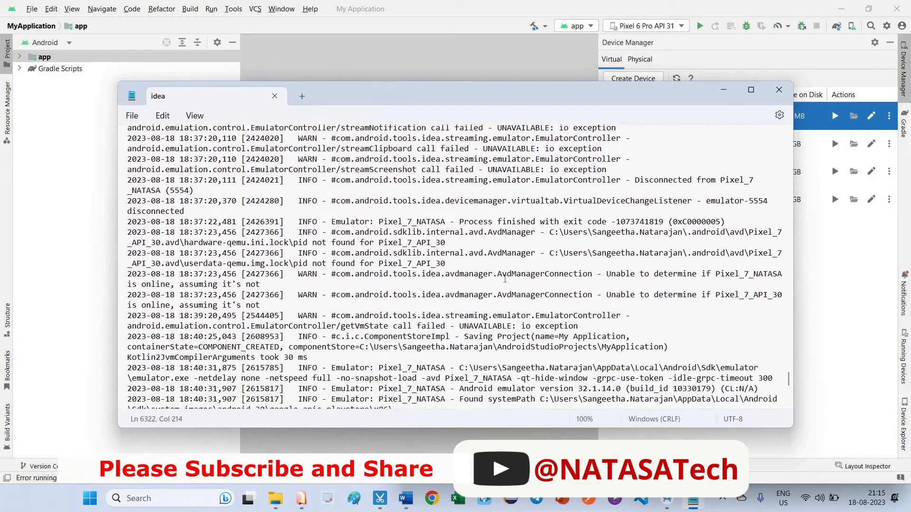
pyautogui.scroll(-3)
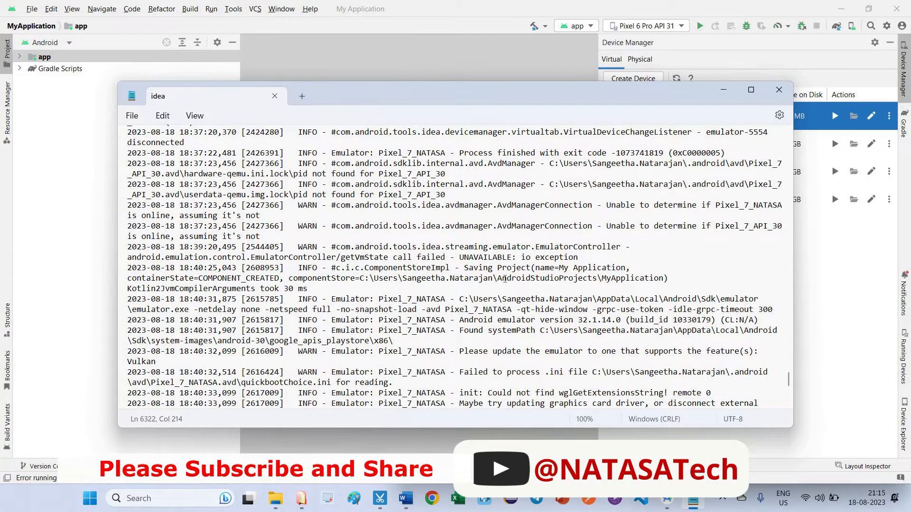
pyautogui.scroll(-3)
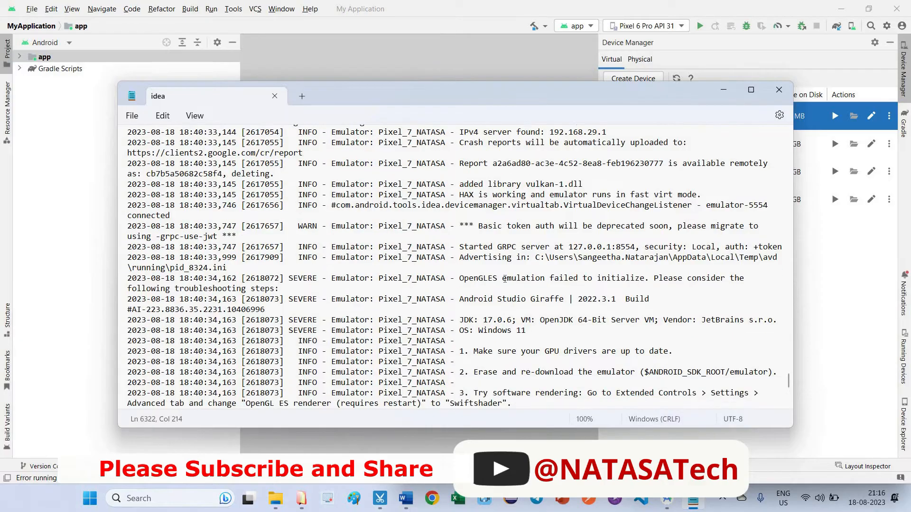
pyautogui.scroll(-3)
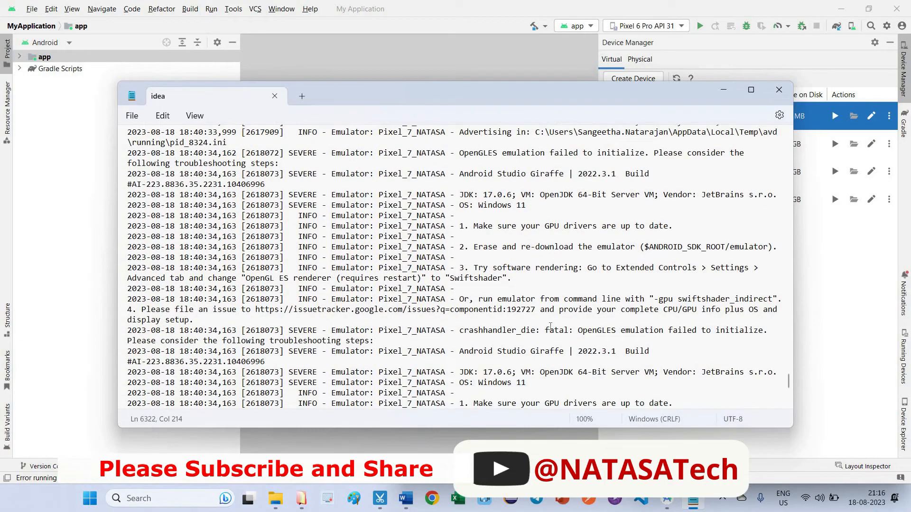
pyautogui.doubleClick(556, 330)
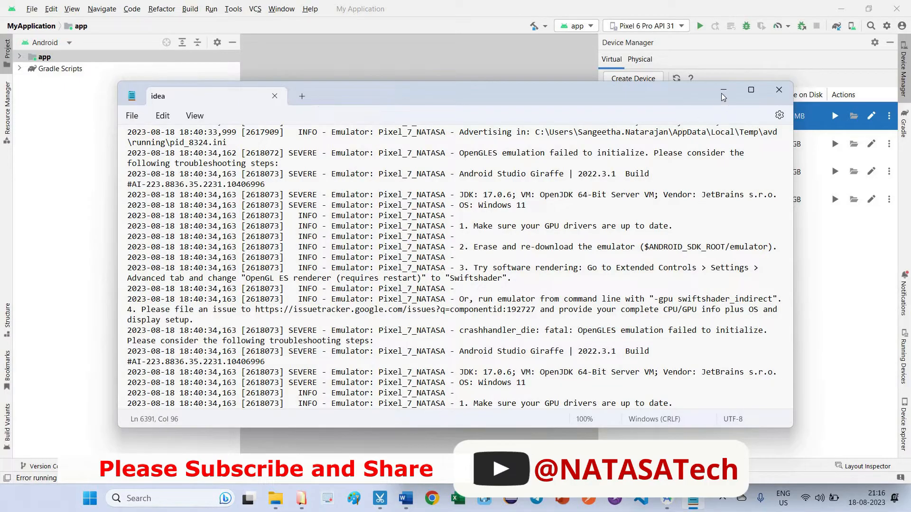
pyautogui.click(779, 91)
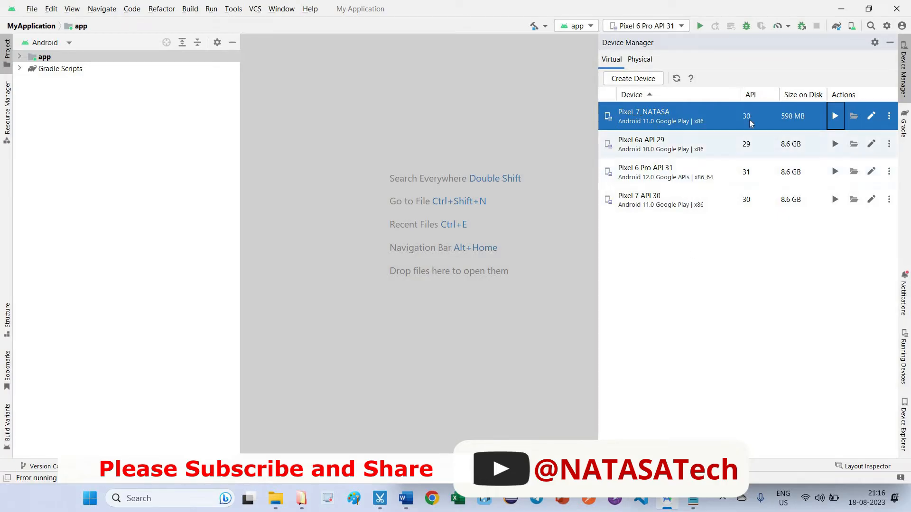
pyautogui.moveTo(729, 162)
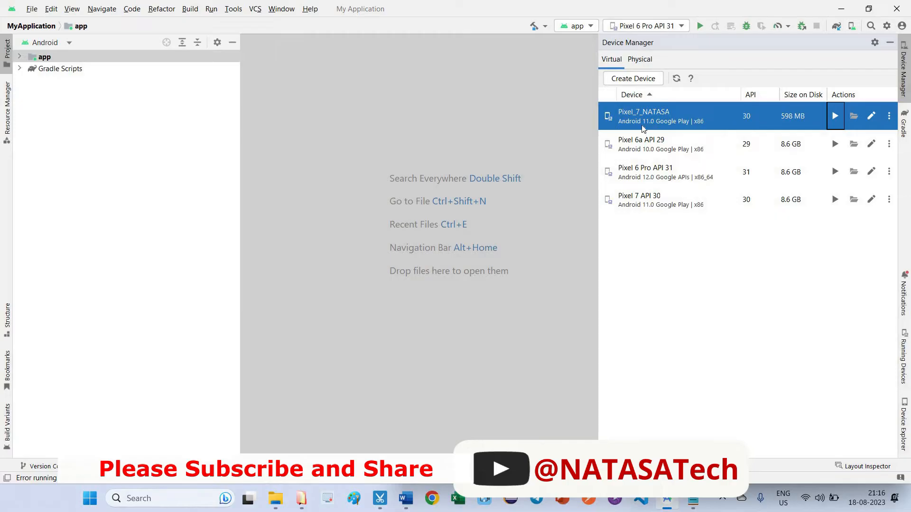
pyautogui.moveTo(758, 124)
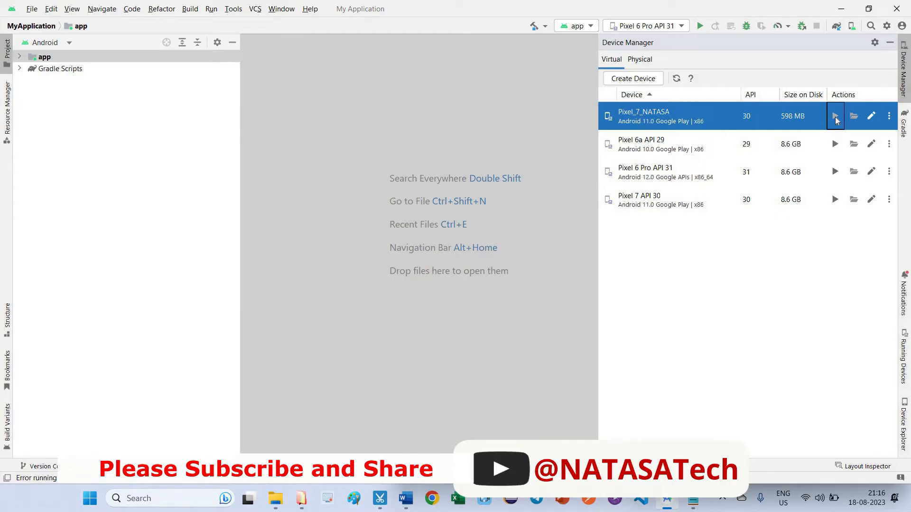
pyautogui.click(835, 115)
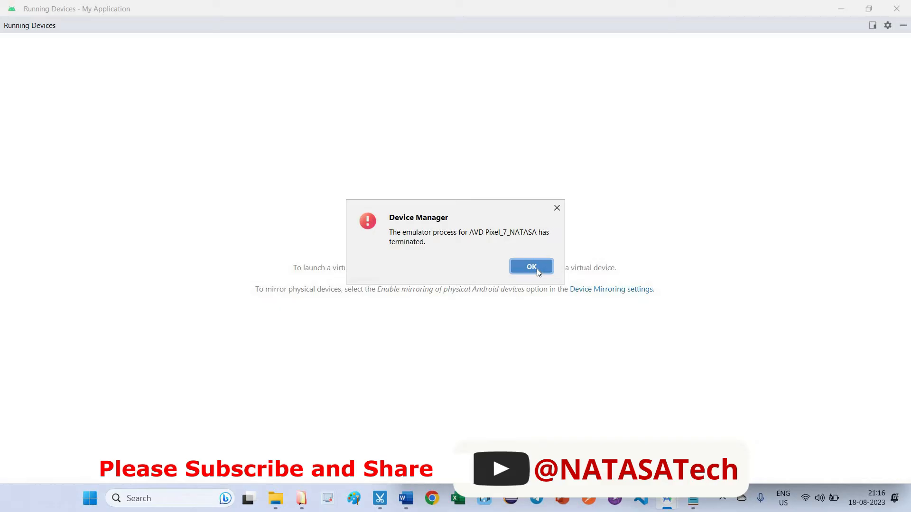
pyautogui.click(531, 267)
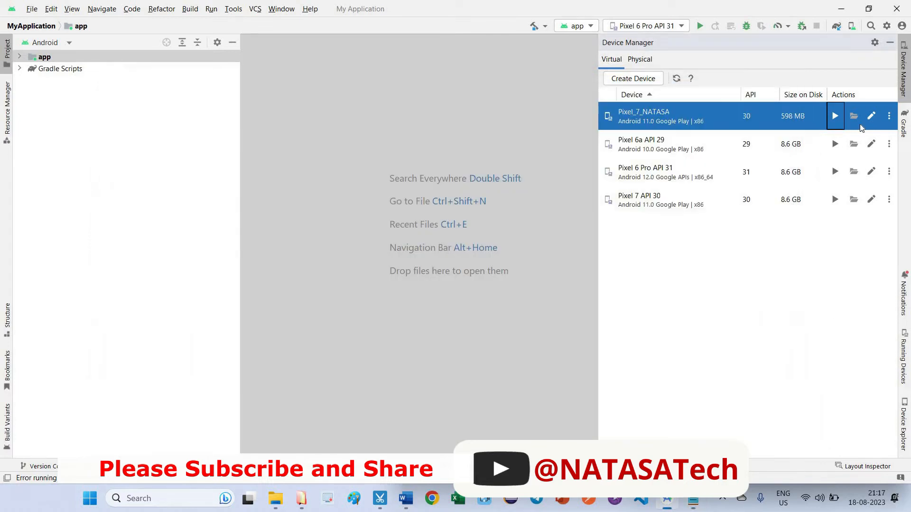
# - Open Pixel_7_NATASA's Edit configuration and scroll to the emulated graphics setting
pyautogui.click(871, 116)
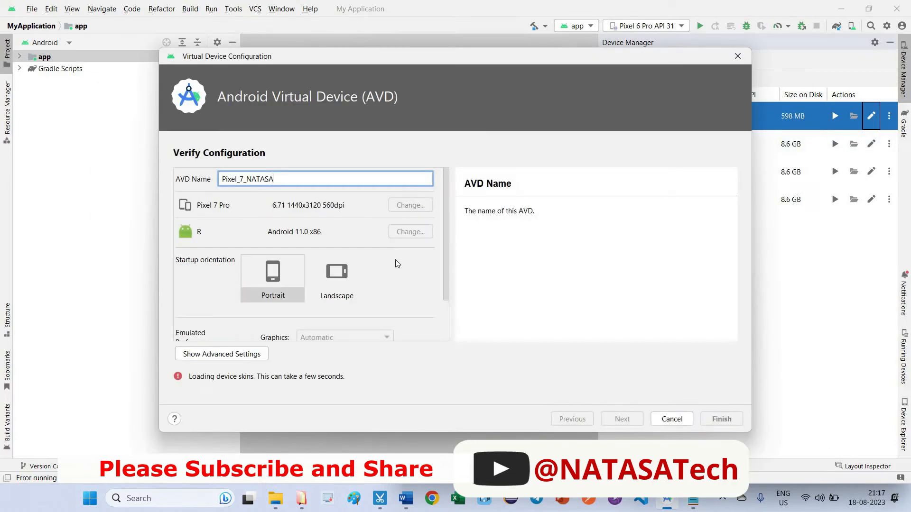
pyautogui.scroll(-3)
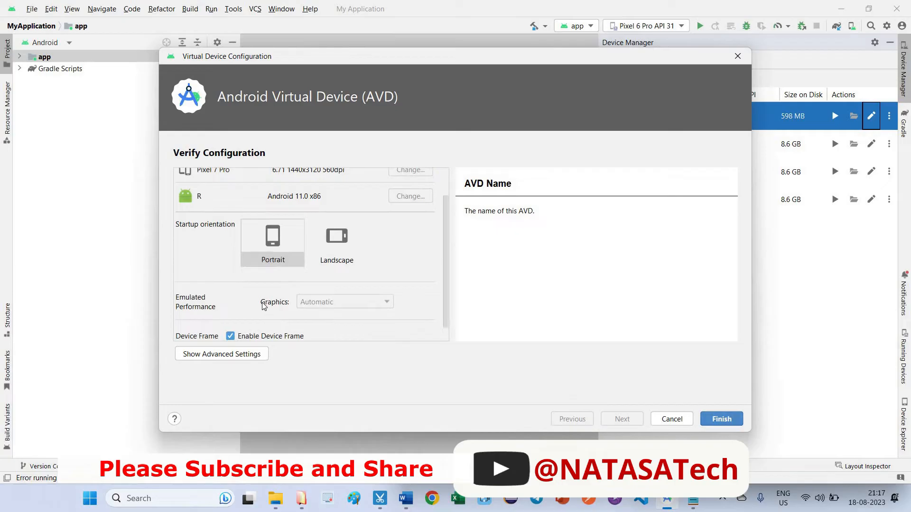
pyautogui.moveTo(323, 146)
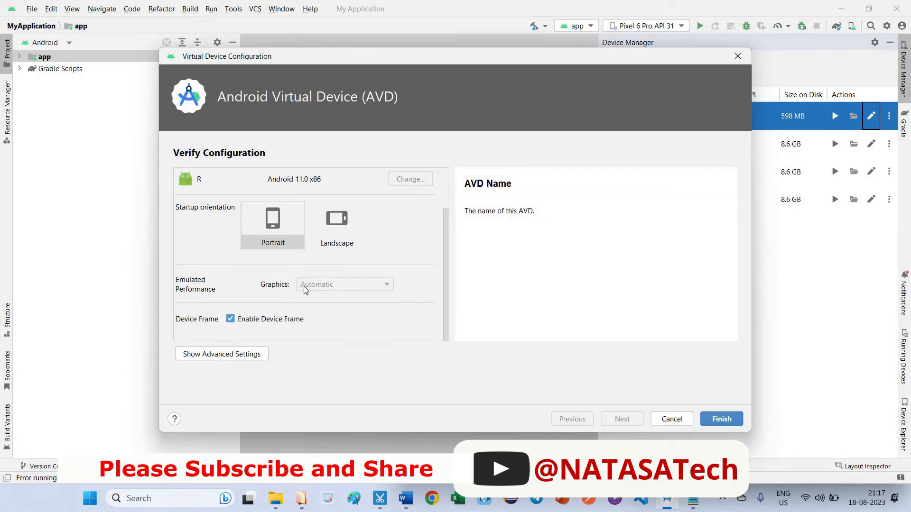
pyautogui.moveTo(313, 287)
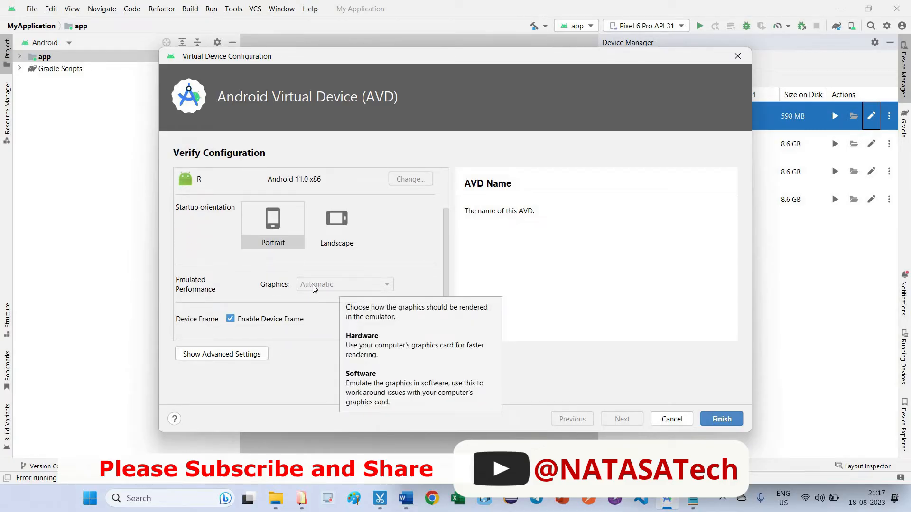
pyautogui.moveTo(319, 289)
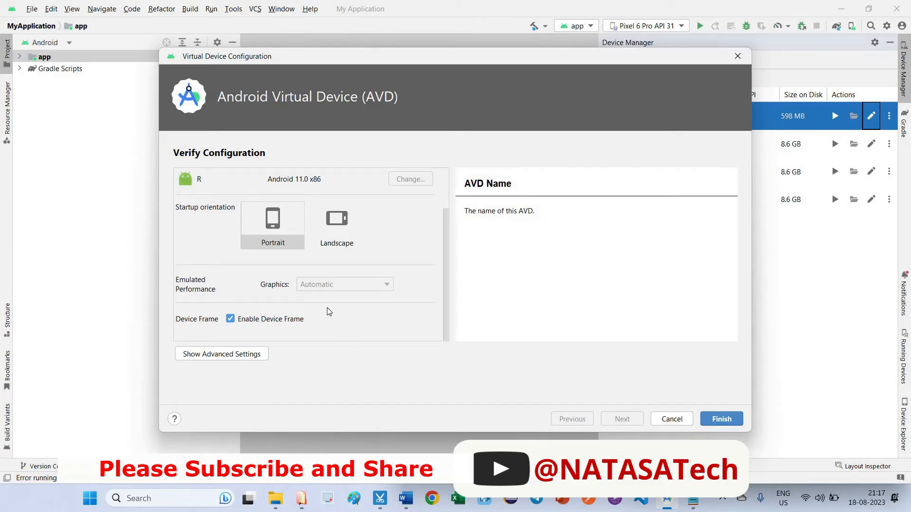
pyautogui.moveTo(679, 427)
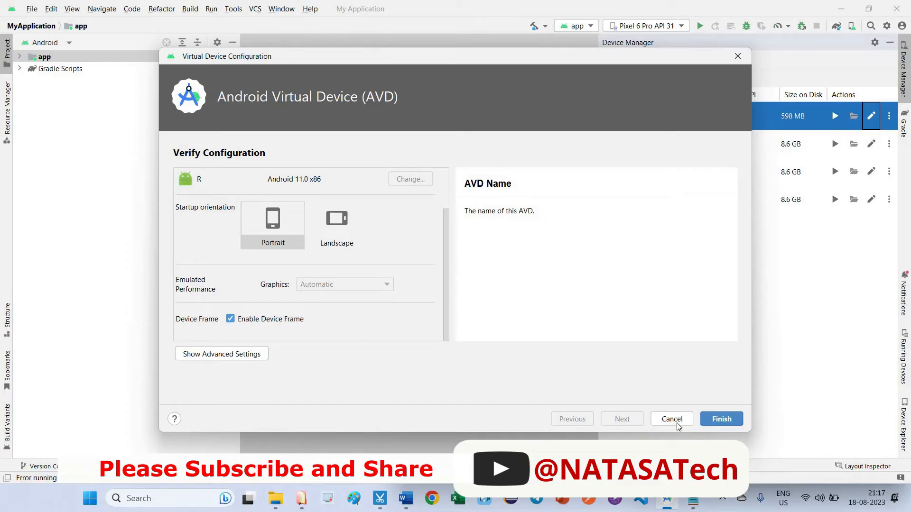
# - Cancel Pixel_7_NATASA's configuration unchanged, then reopen it to recheck the Automatic graphics setting
pyautogui.click(720, 419)
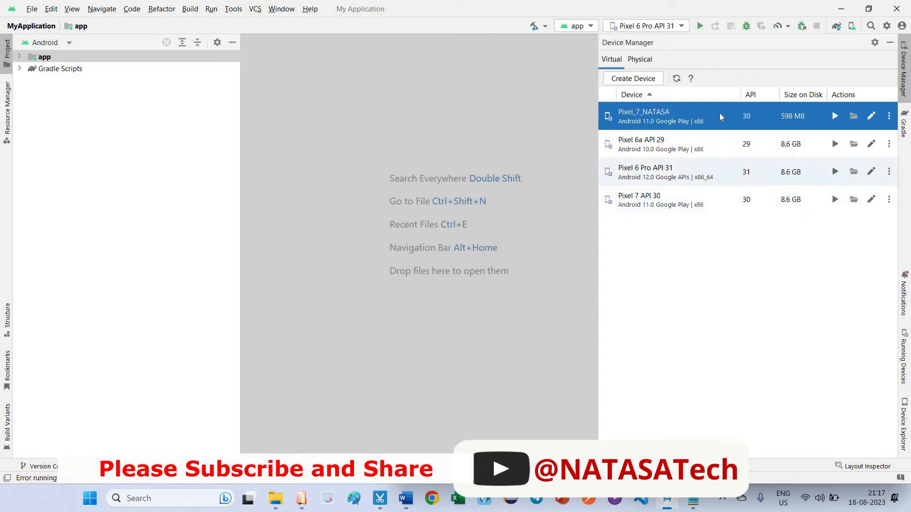
pyautogui.moveTo(841, 122)
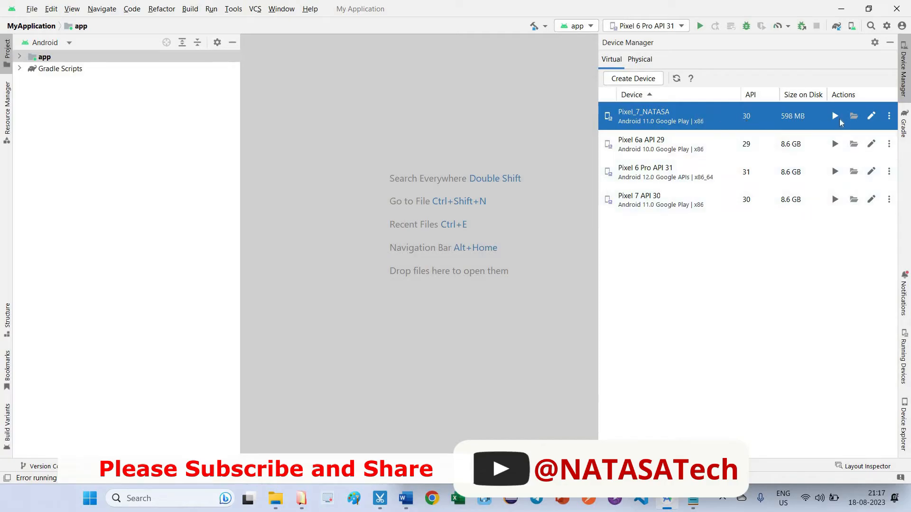
pyautogui.click(871, 115)
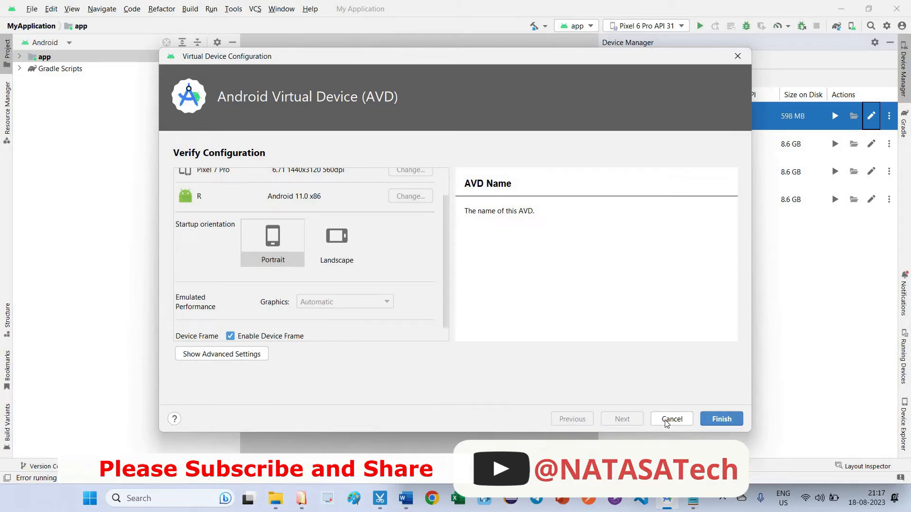
pyautogui.moveTo(205, 197)
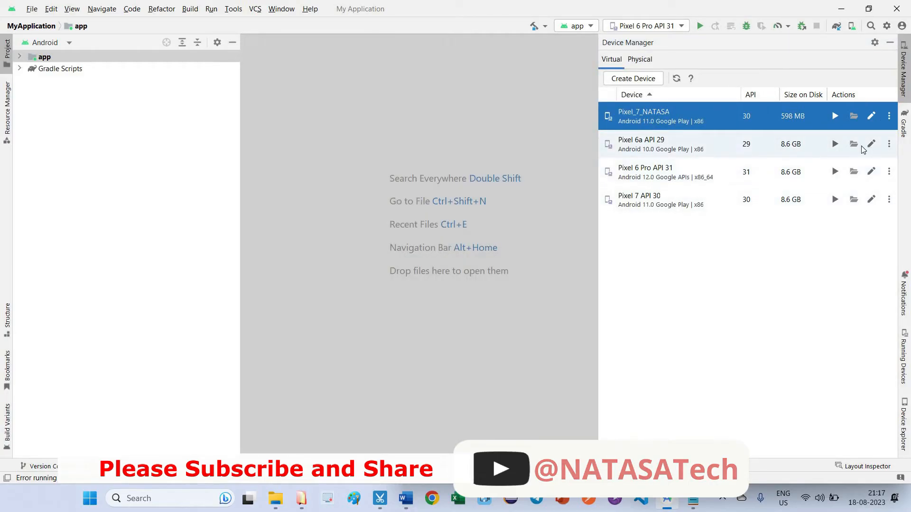
pyautogui.click(871, 144)
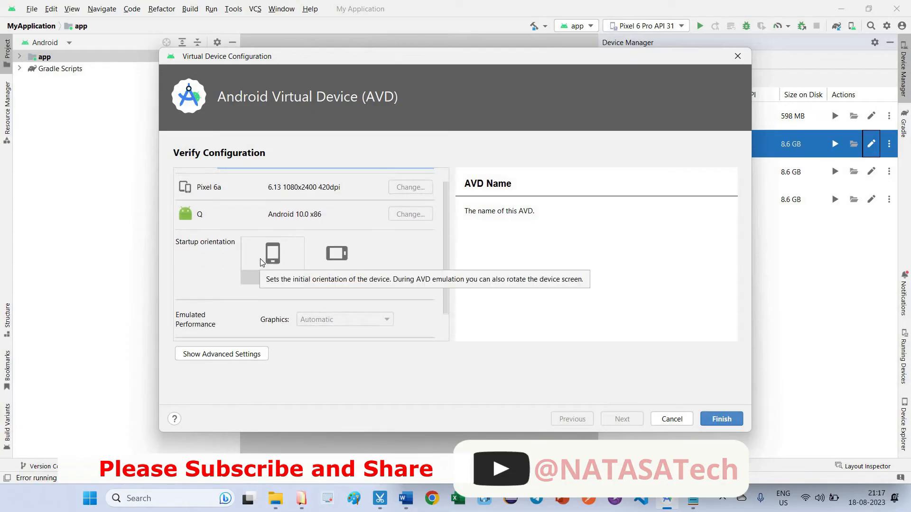
pyautogui.moveTo(318, 329)
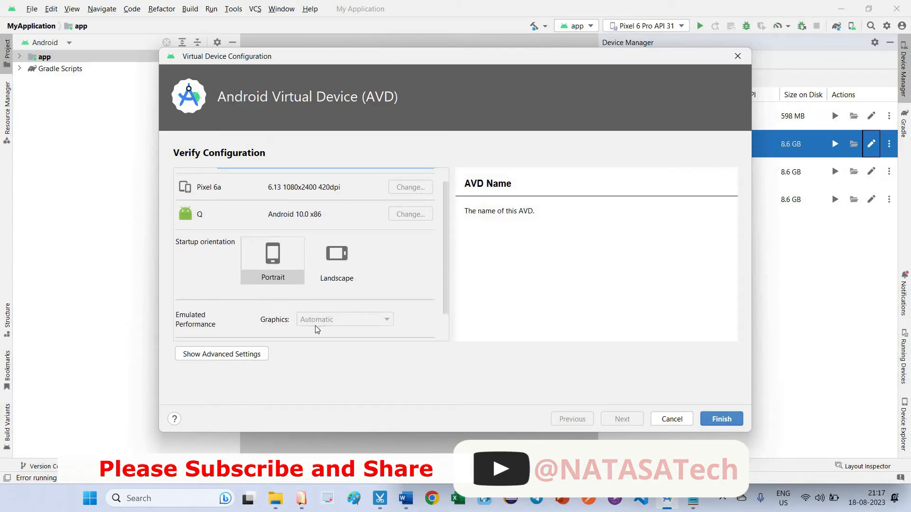
pyautogui.moveTo(340, 318)
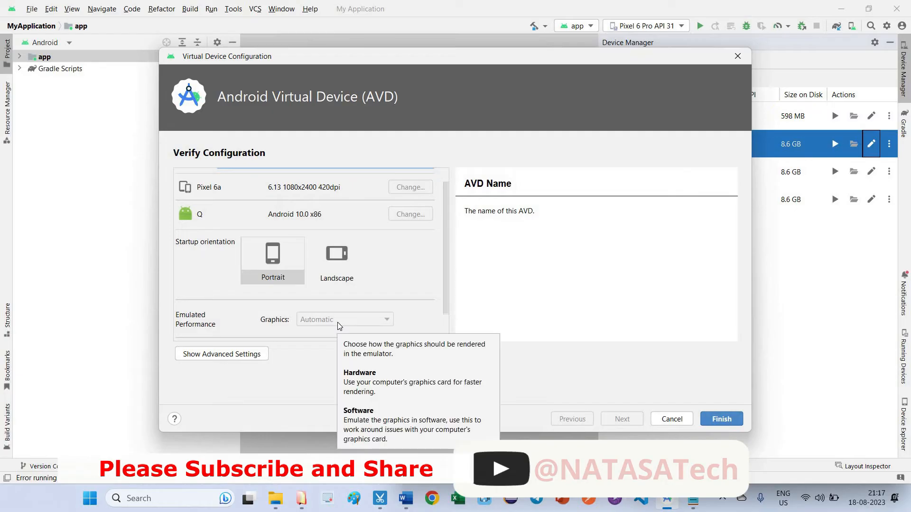
pyautogui.moveTo(662, 408)
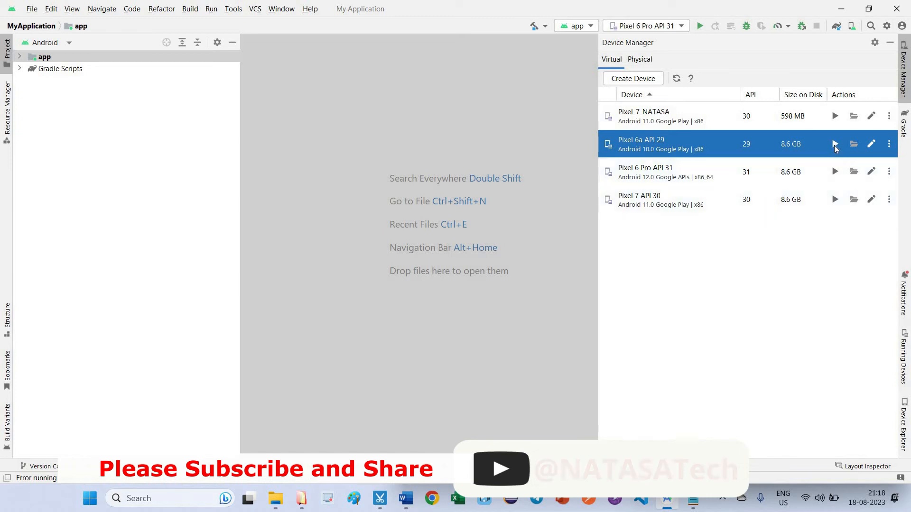
pyautogui.click(834, 144)
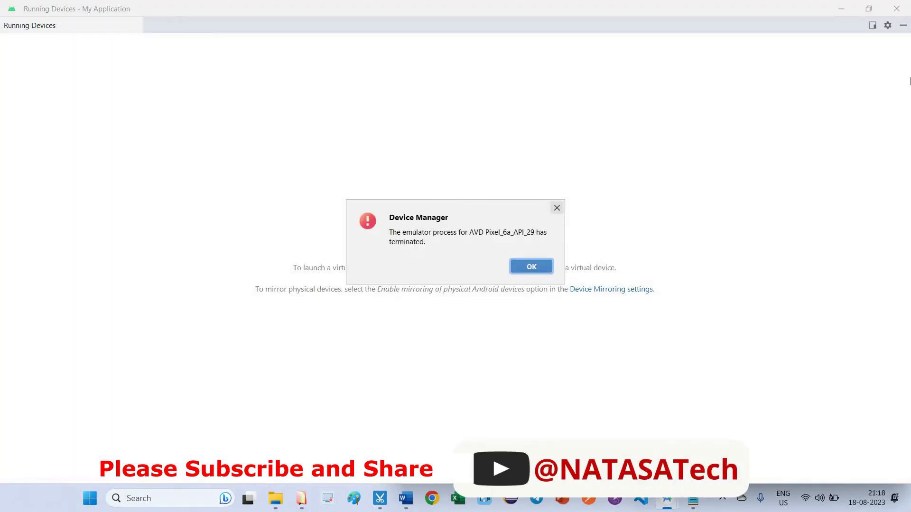
pyautogui.click(529, 267)
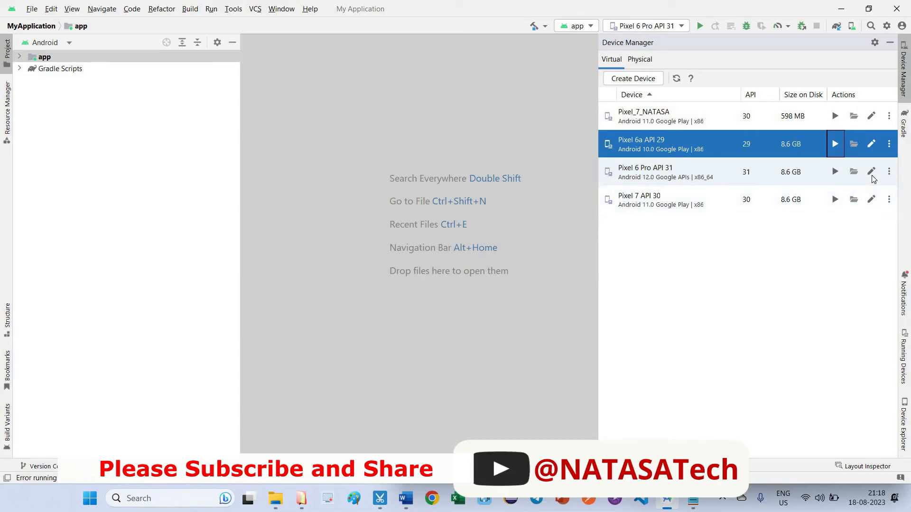
# - Edit Pixel 6 Pro API 31, switch Graphics from Automatic to Software - GLES 2.0, and finish
pyautogui.click(871, 170)
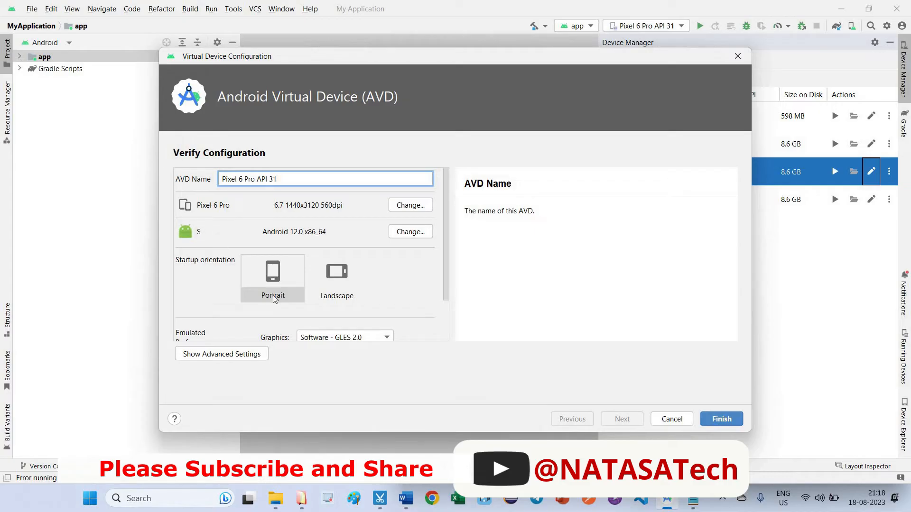
pyautogui.scroll(-3)
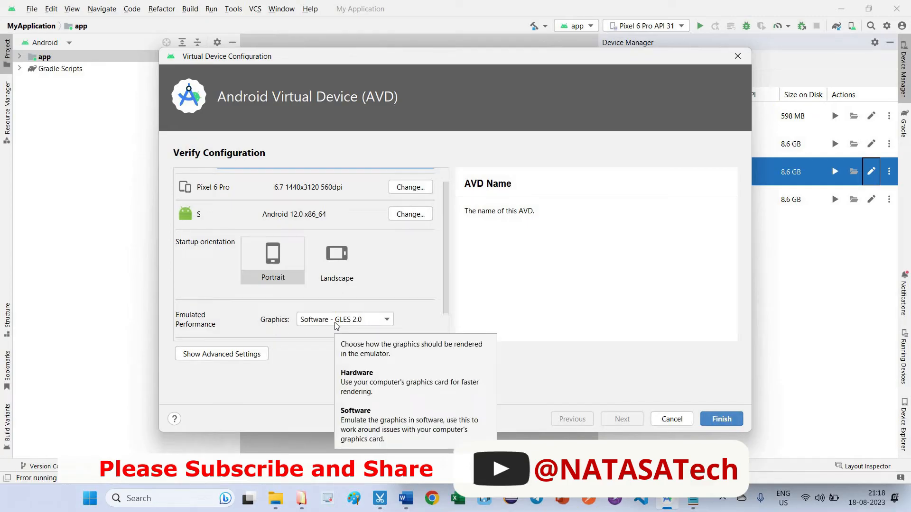
pyautogui.click(345, 319)
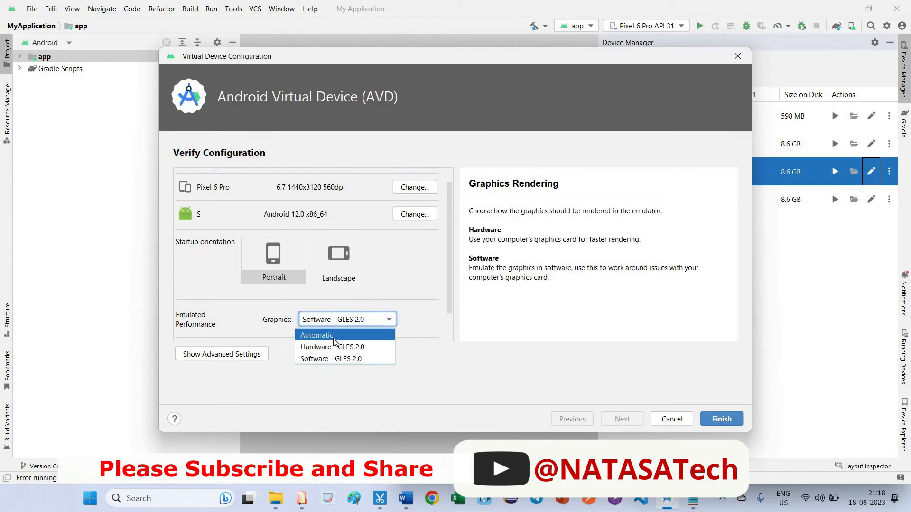
pyautogui.click(316, 336)
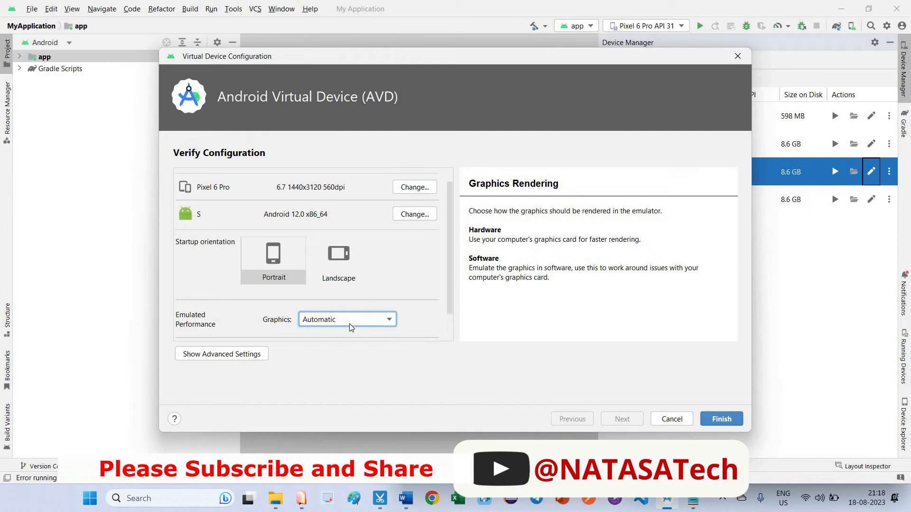
pyautogui.click(346, 319)
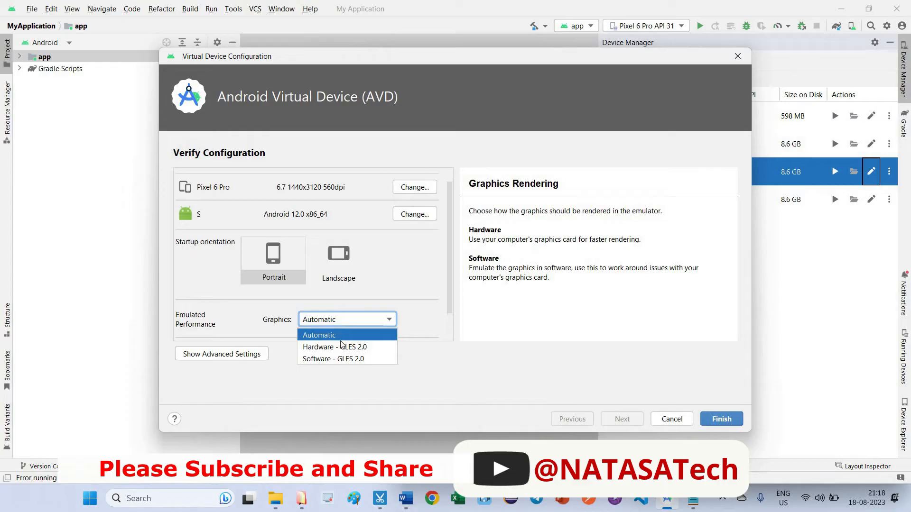
pyautogui.moveTo(333, 358)
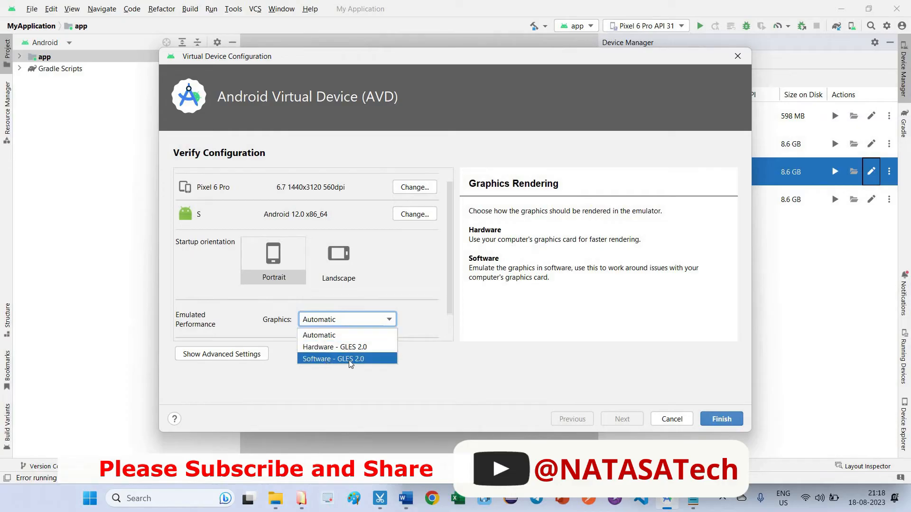
pyautogui.click(332, 358)
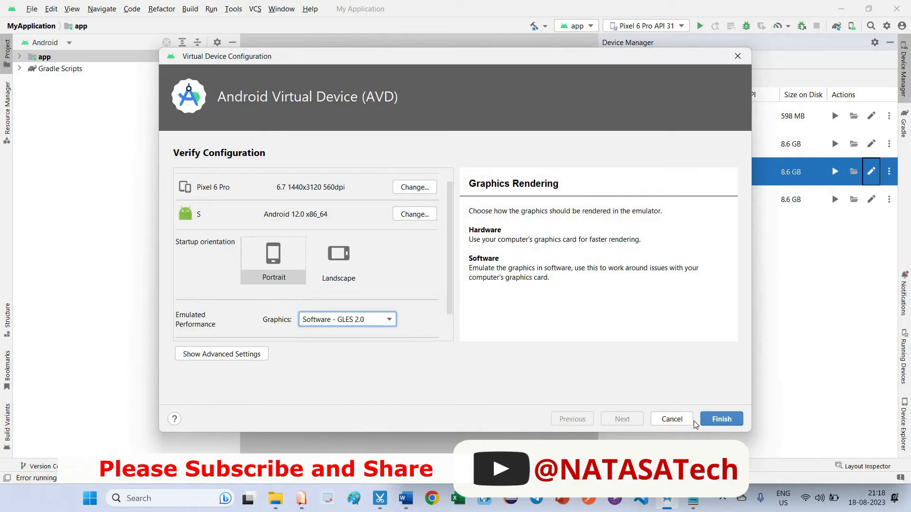
pyautogui.click(721, 419)
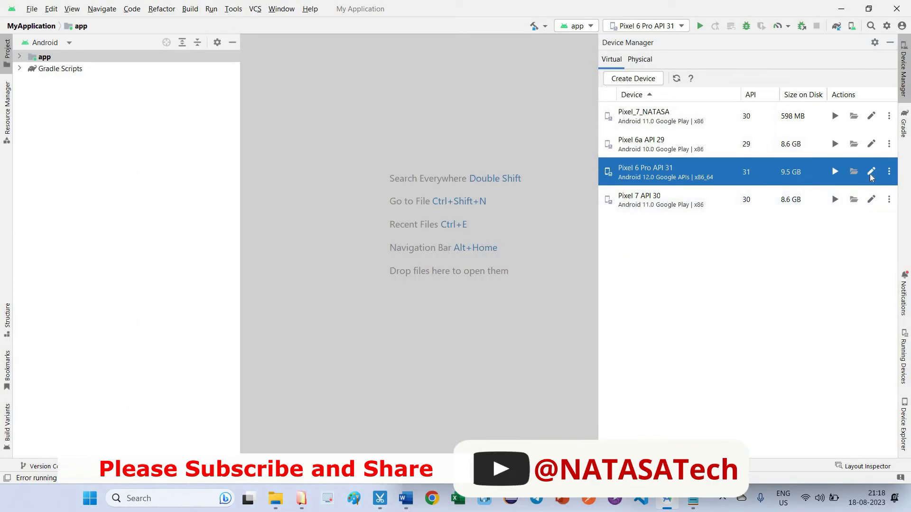
pyautogui.click(871, 171)
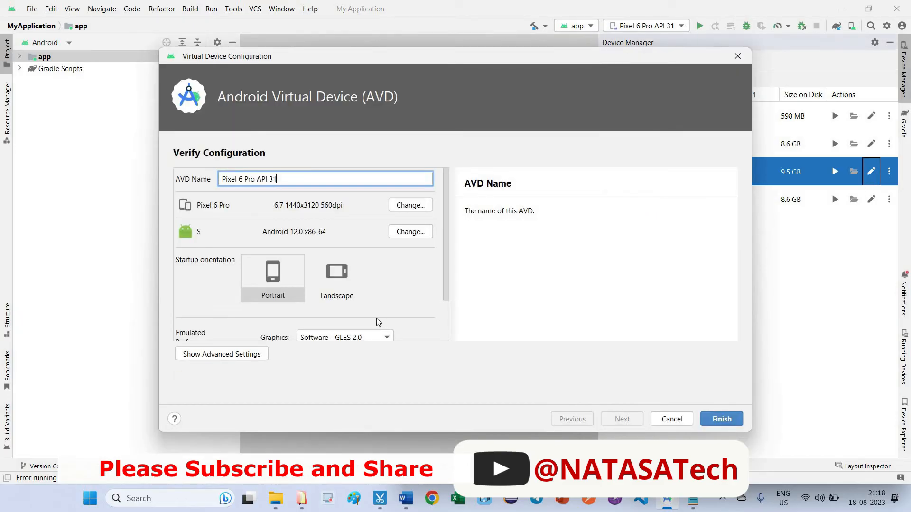
pyautogui.click(344, 318)
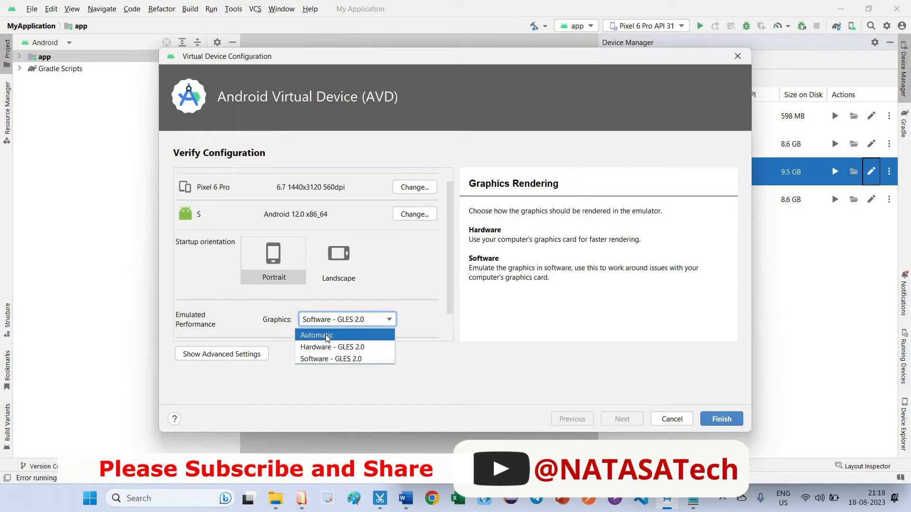
pyautogui.click(316, 335)
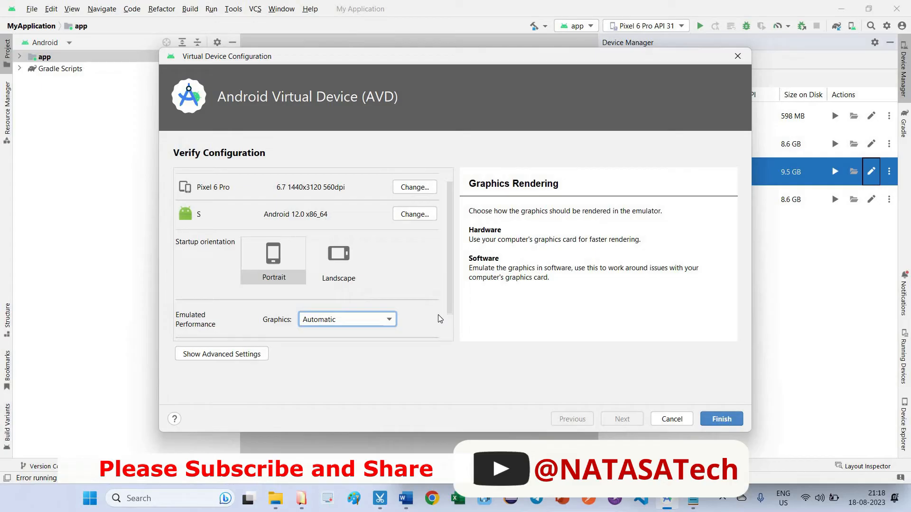
pyautogui.moveTo(389, 333)
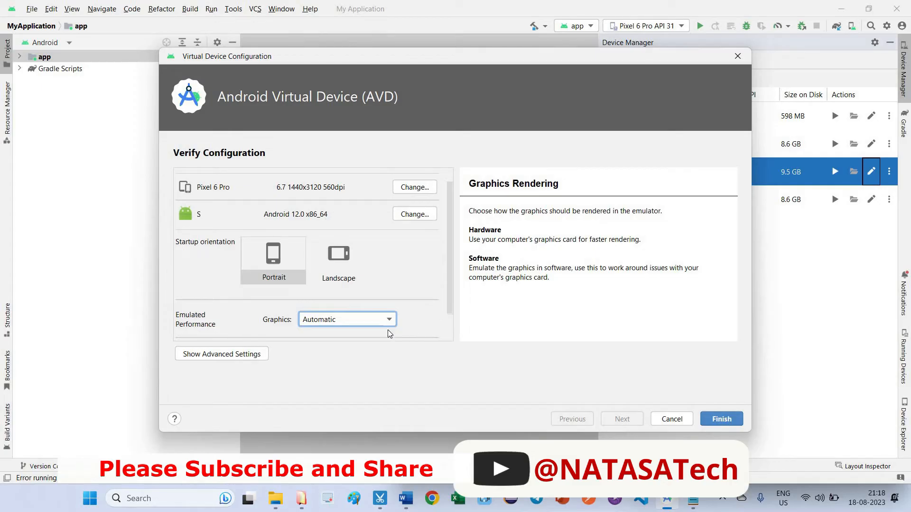
pyautogui.click(347, 319)
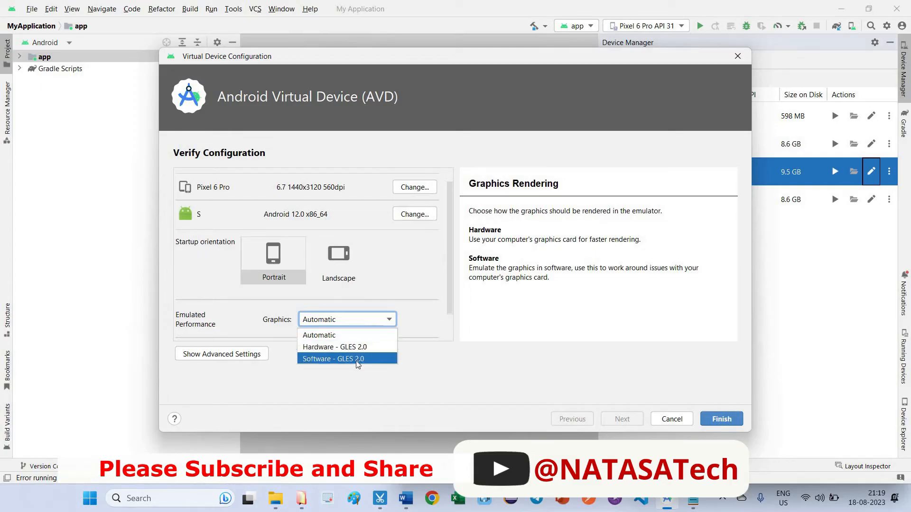
pyautogui.click(347, 359)
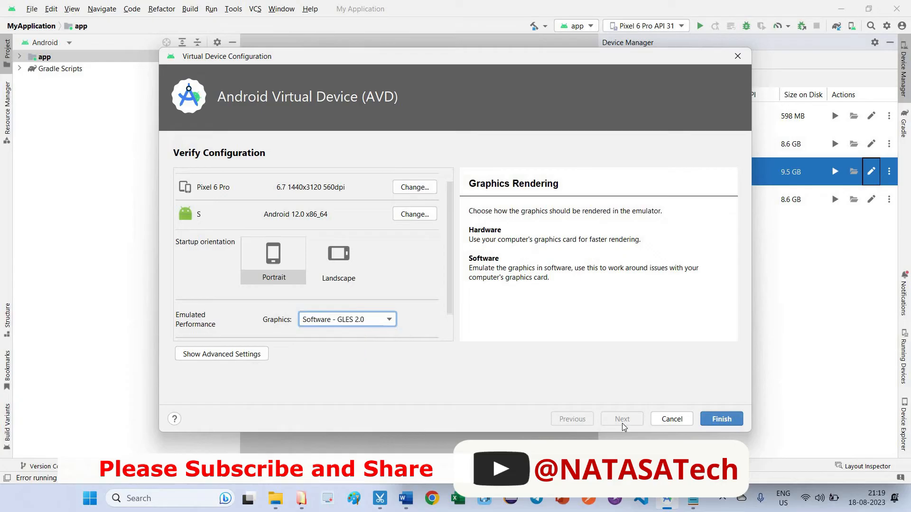
pyautogui.click(721, 419)
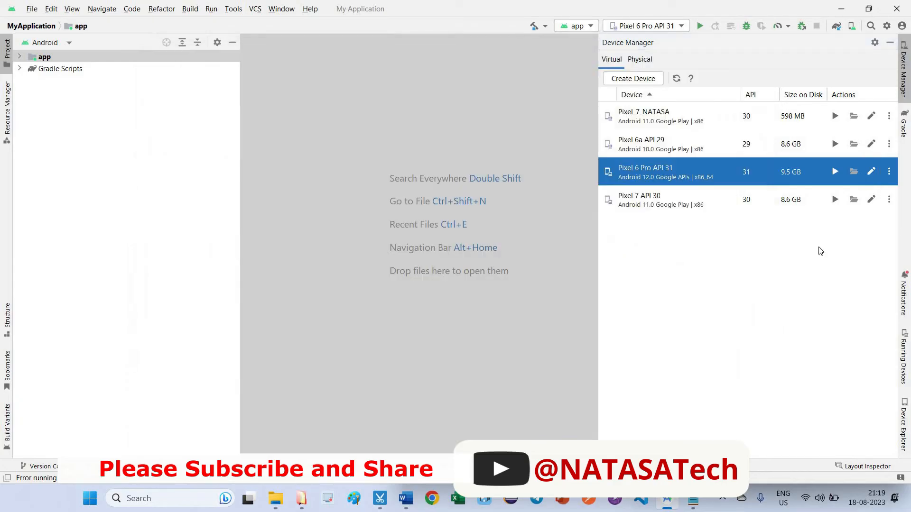
pyautogui.moveTo(835, 171)
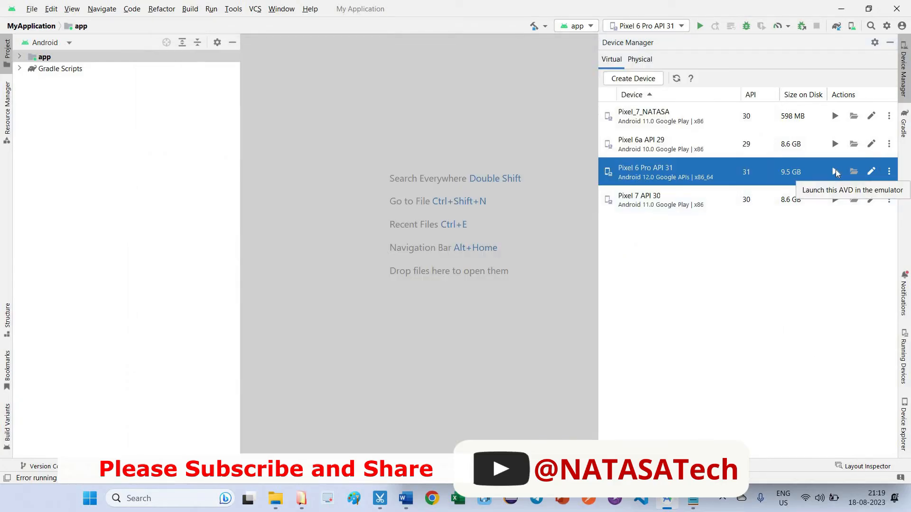
# - Launch Pixel 6 Pro API 31 from Device Manager to boot its Android home screen
pyautogui.click(835, 172)
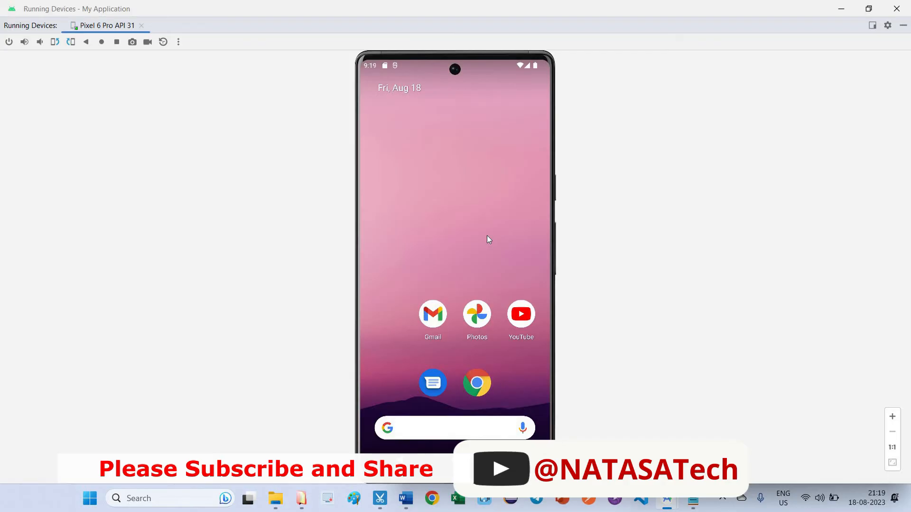
pyautogui.moveTo(849, 99)
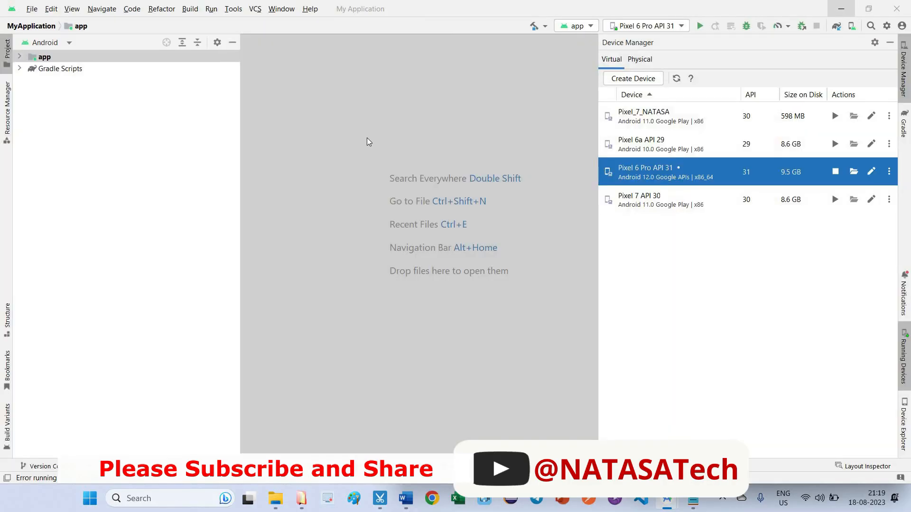
pyautogui.moveTo(326, 72)
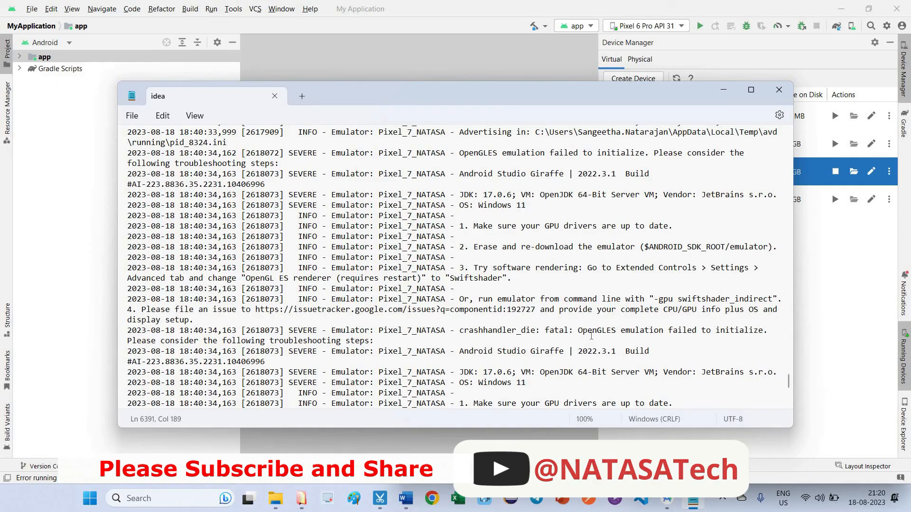
pyautogui.moveTo(873, 274)
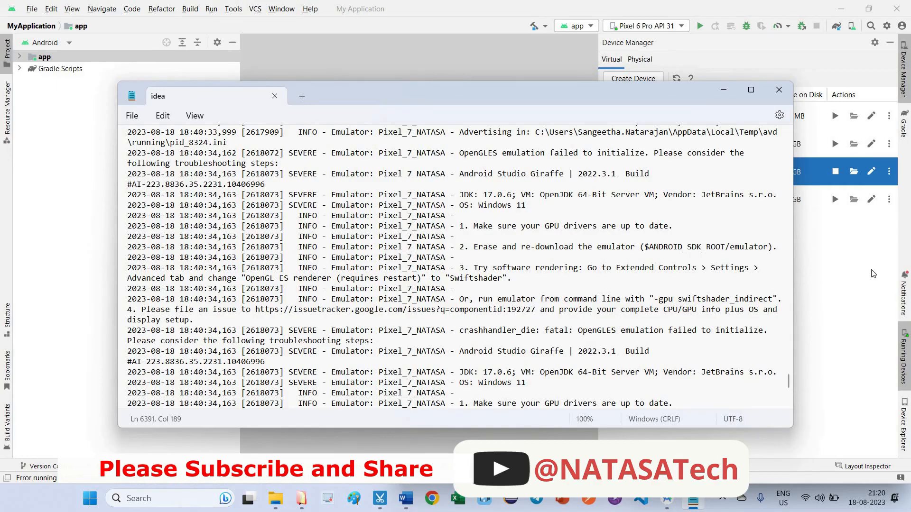
# - Reopen Pixel 6 Pro API 31's Verify Configuration from Device Manager and confirm Software – GLES 2.0 graphics
pyautogui.click(779, 90)
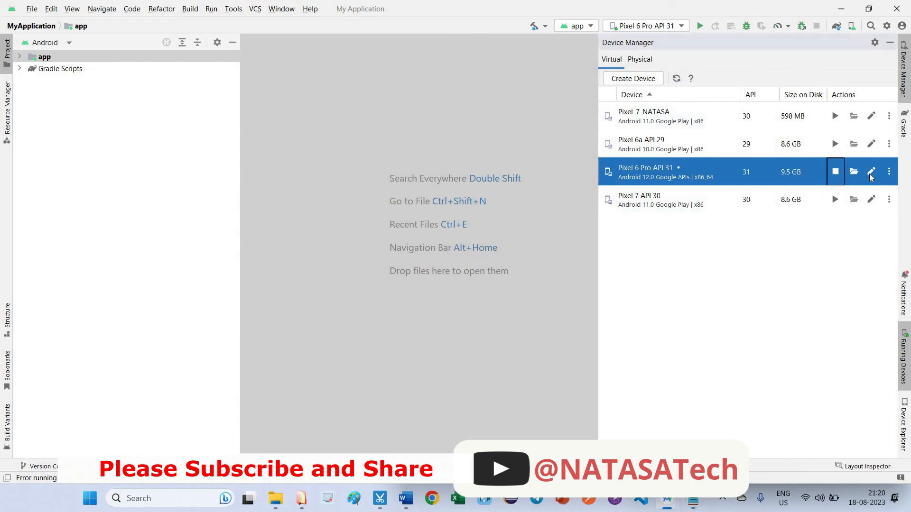
pyautogui.click(871, 171)
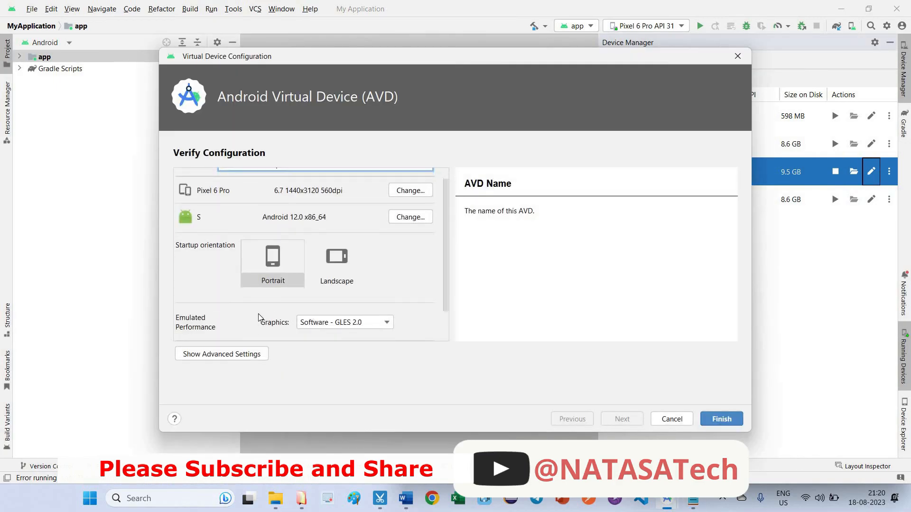
pyautogui.scroll(-3)
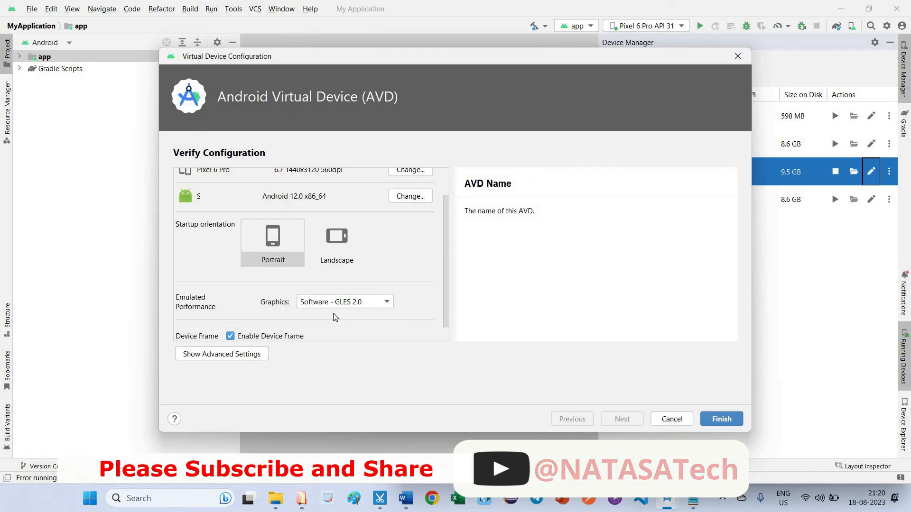
pyautogui.moveTo(475, 314)
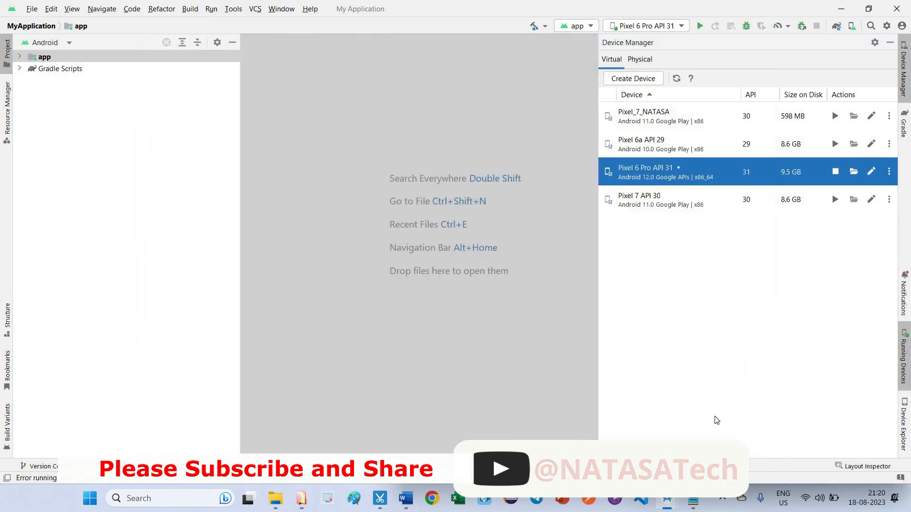
pyautogui.moveTo(765, 220)
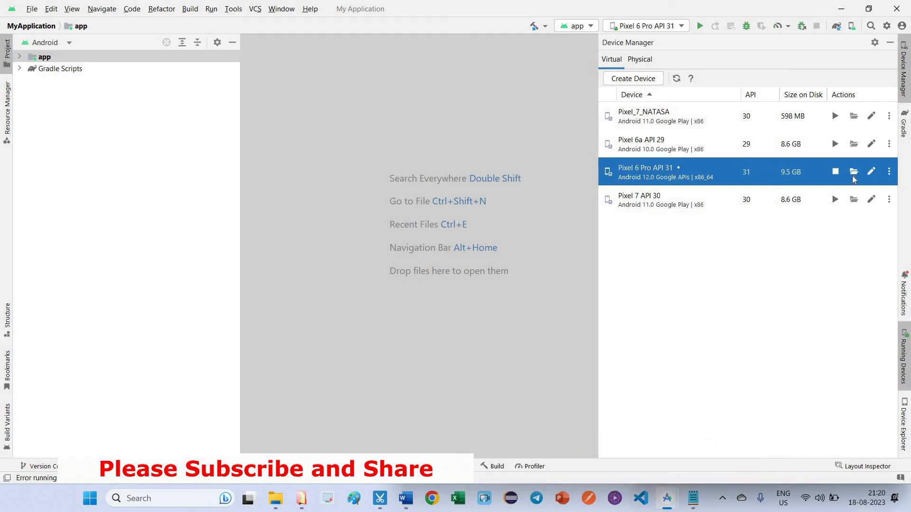
pyautogui.click(871, 171)
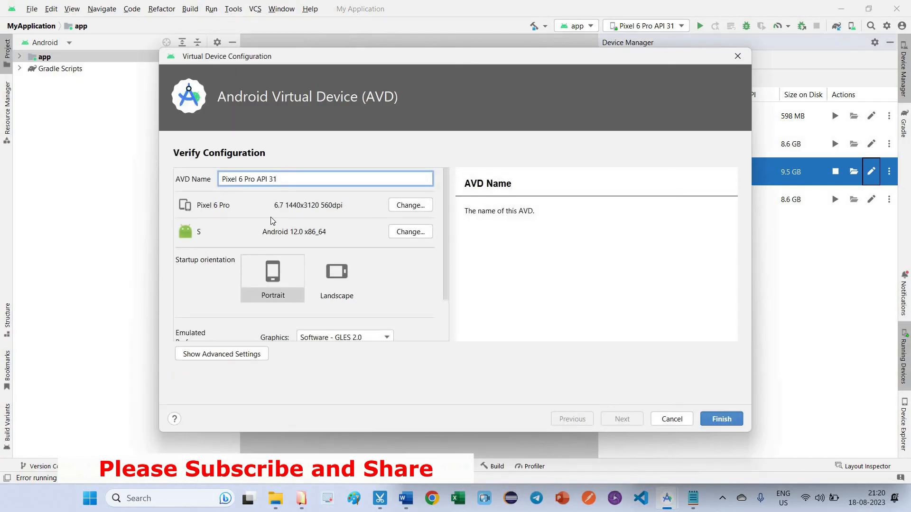
pyautogui.moveTo(655, 355)
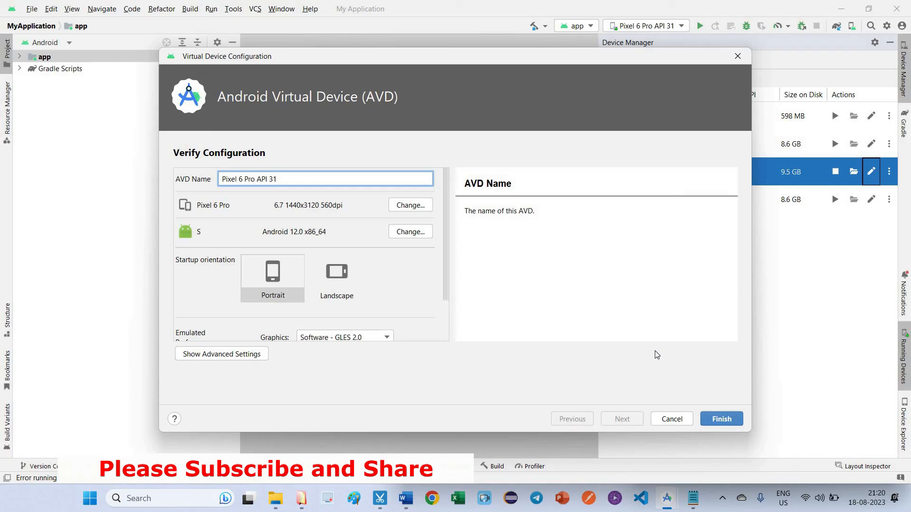